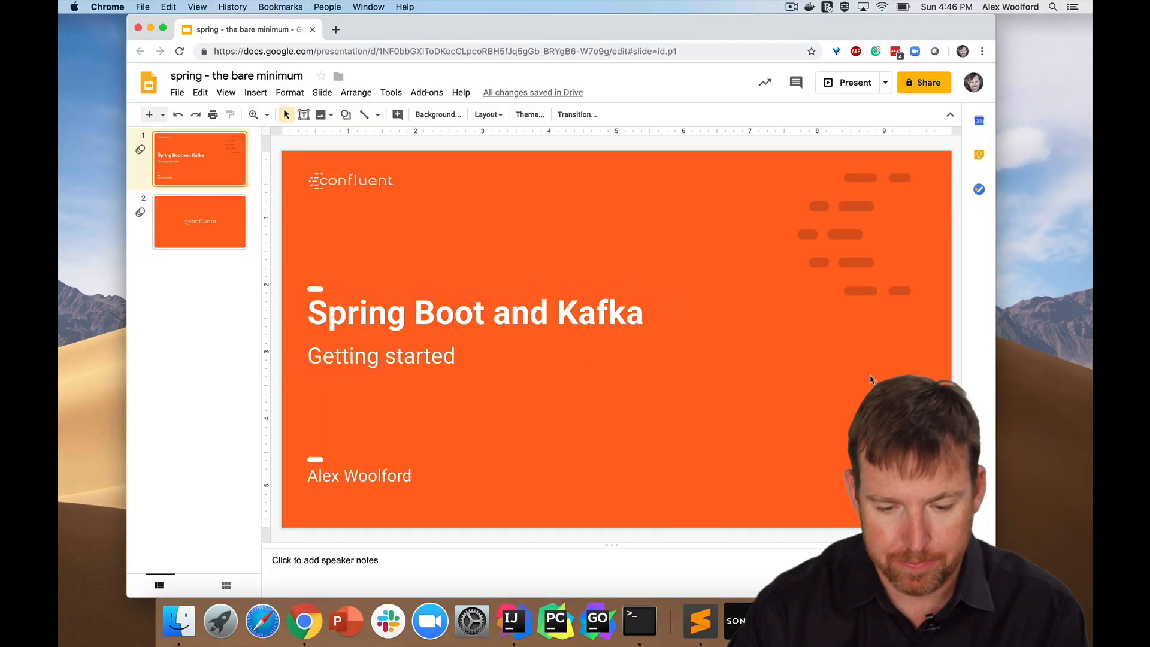
Launch IntelliJ IDEA and start a new Spring Initializr project with SDK 1.8
click(515, 622)
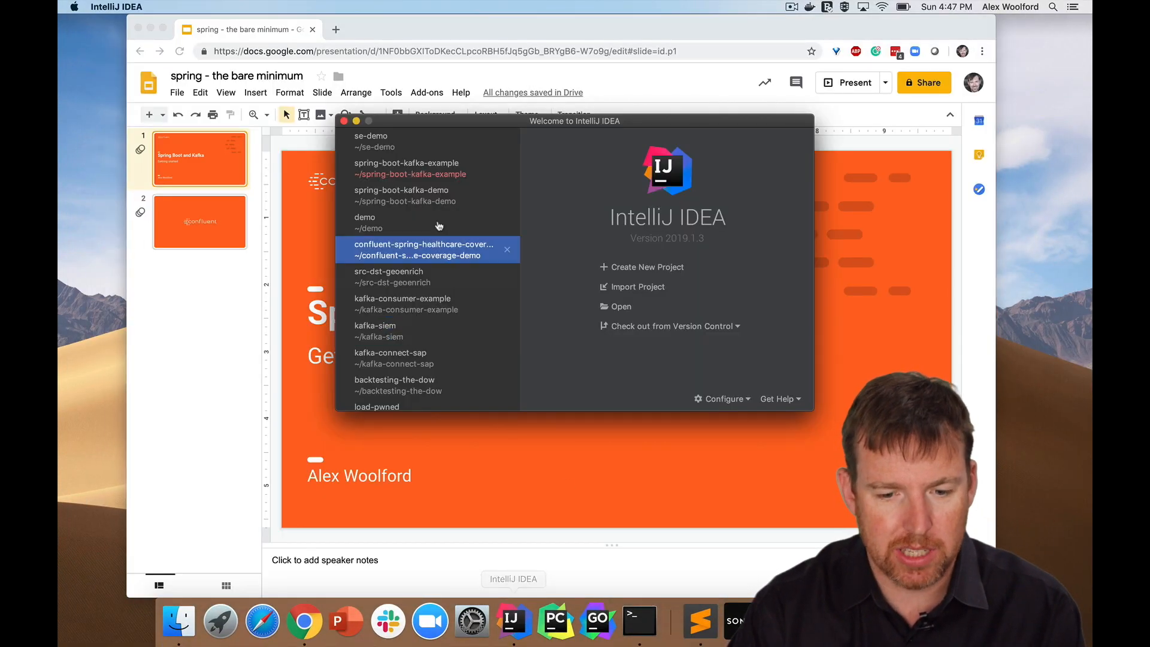
click(648, 267)
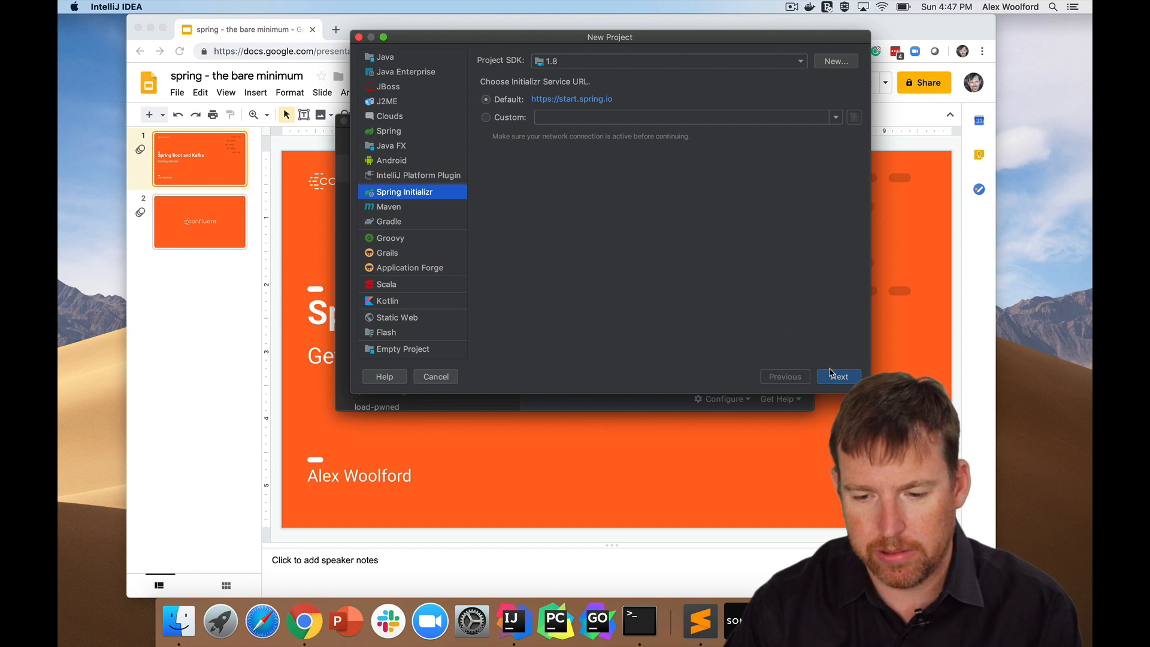
Set the project metadata: group io.woolford, artifact spring-boot-kafka-example
click(839, 376)
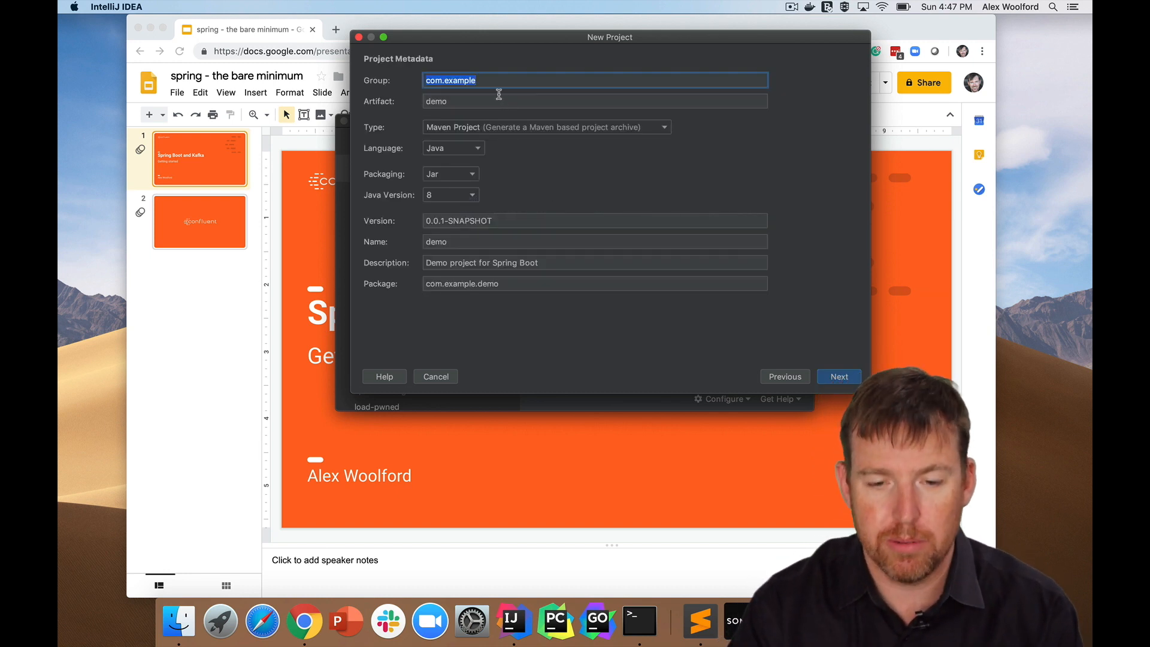
text(io.)
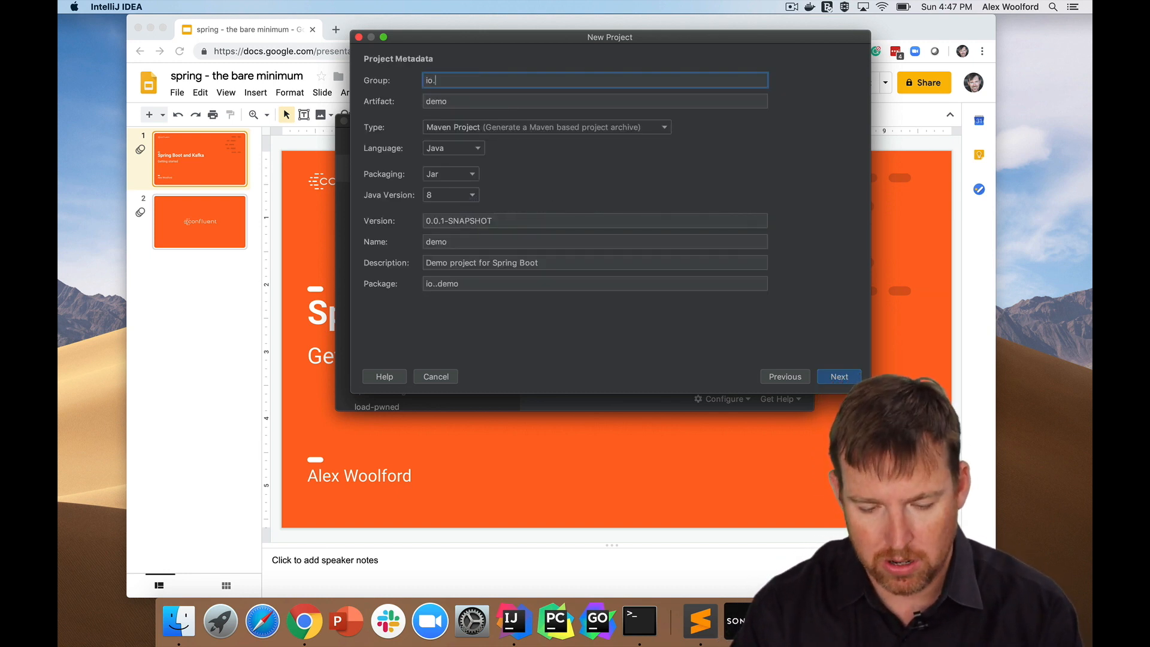
text(woolford)
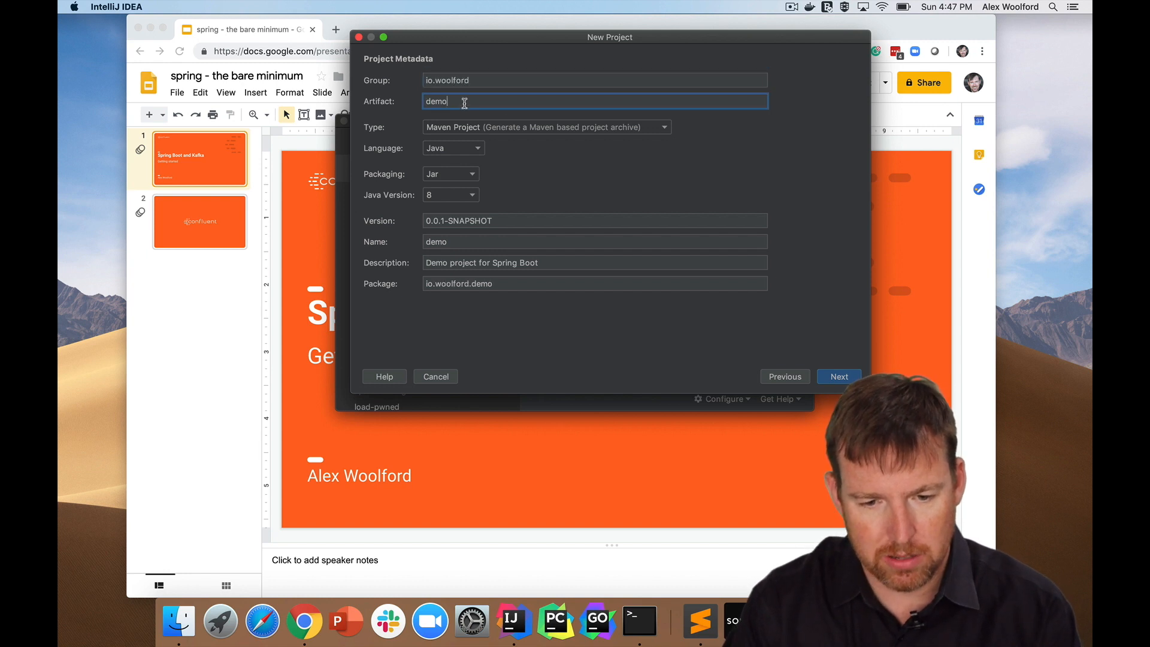
text(spring-)
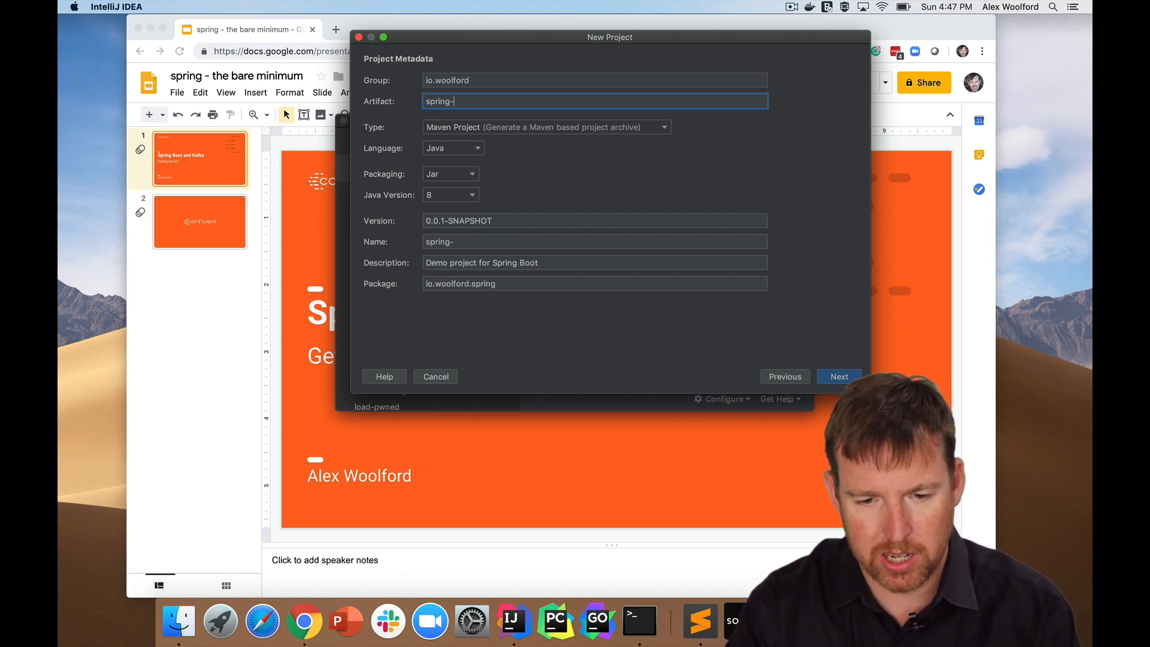
text(boot-)
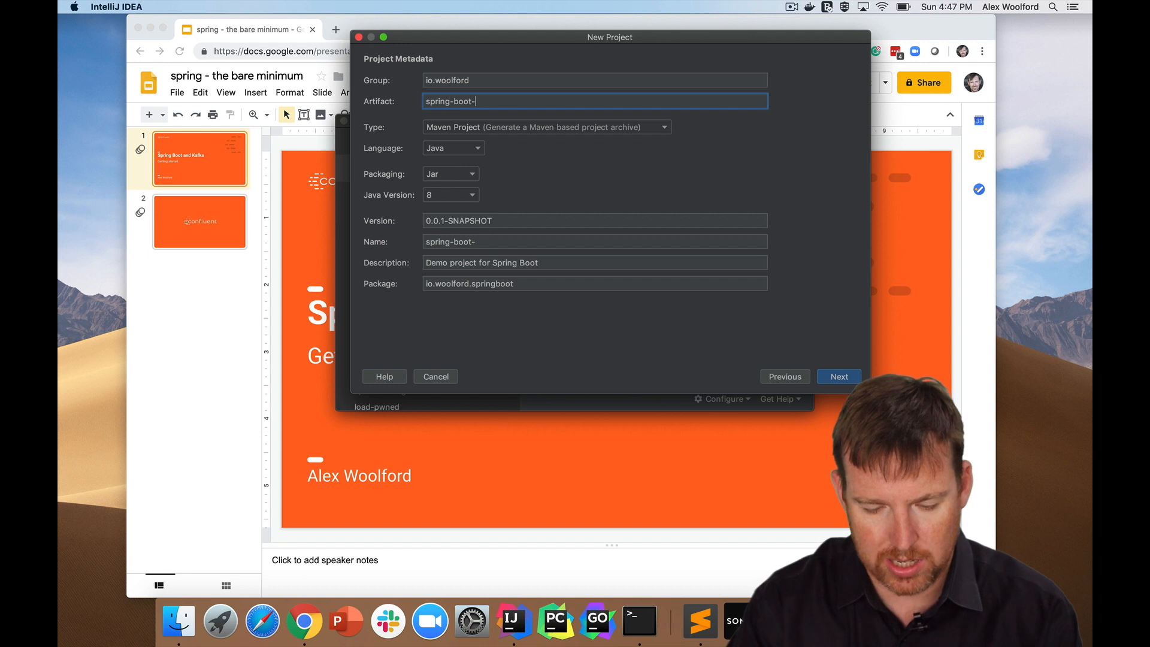
text(kafka-ex)
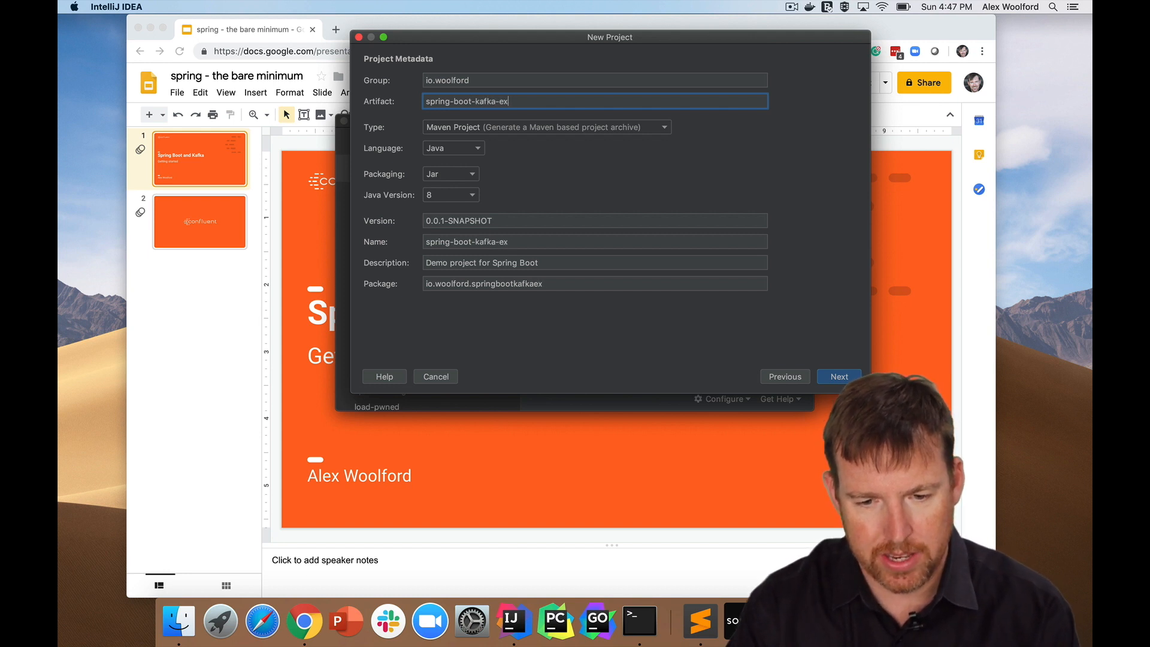
text(ample)
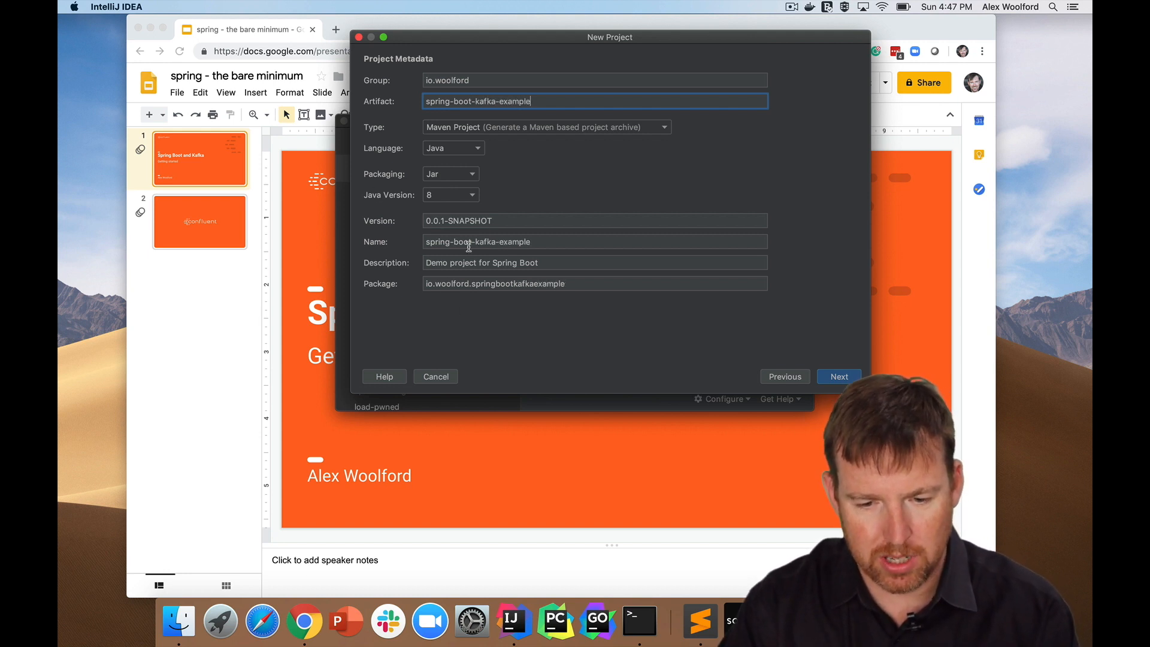
Add Kafka as the only dependency and finish creating the project
click(839, 377)
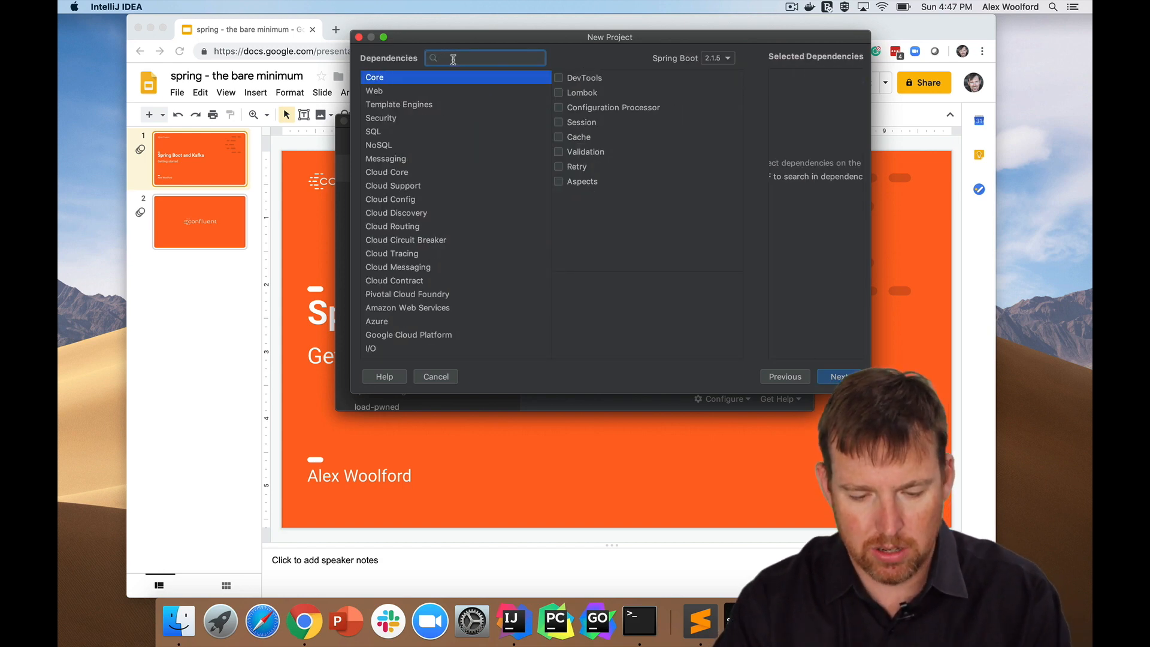
text(kaf)
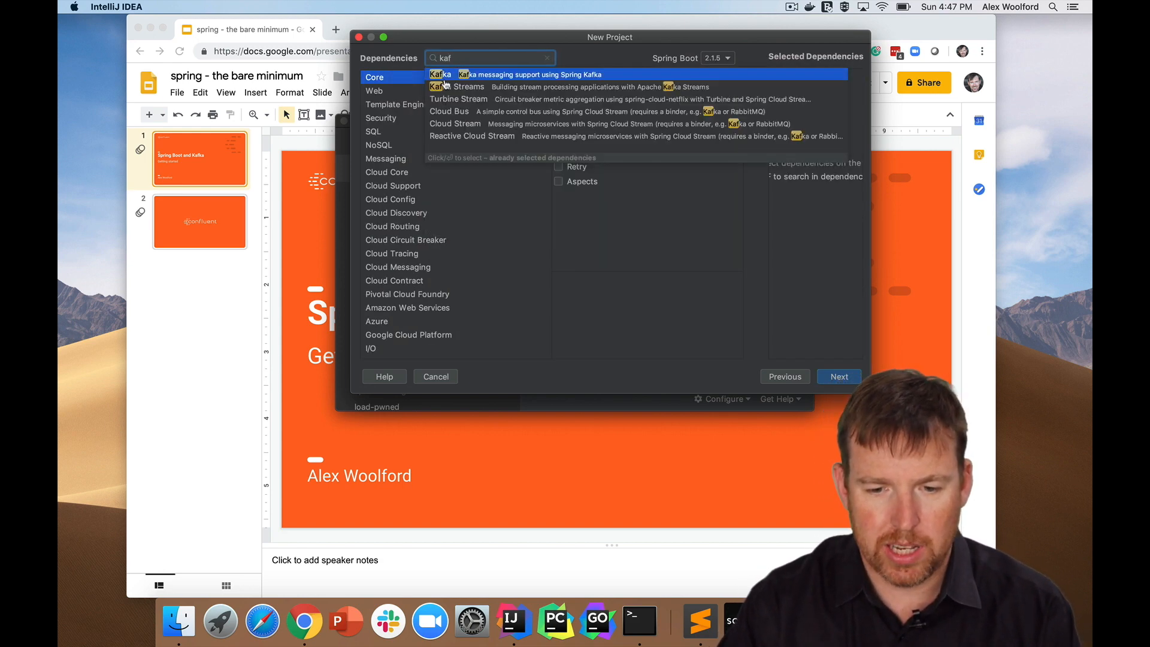
click(440, 74)
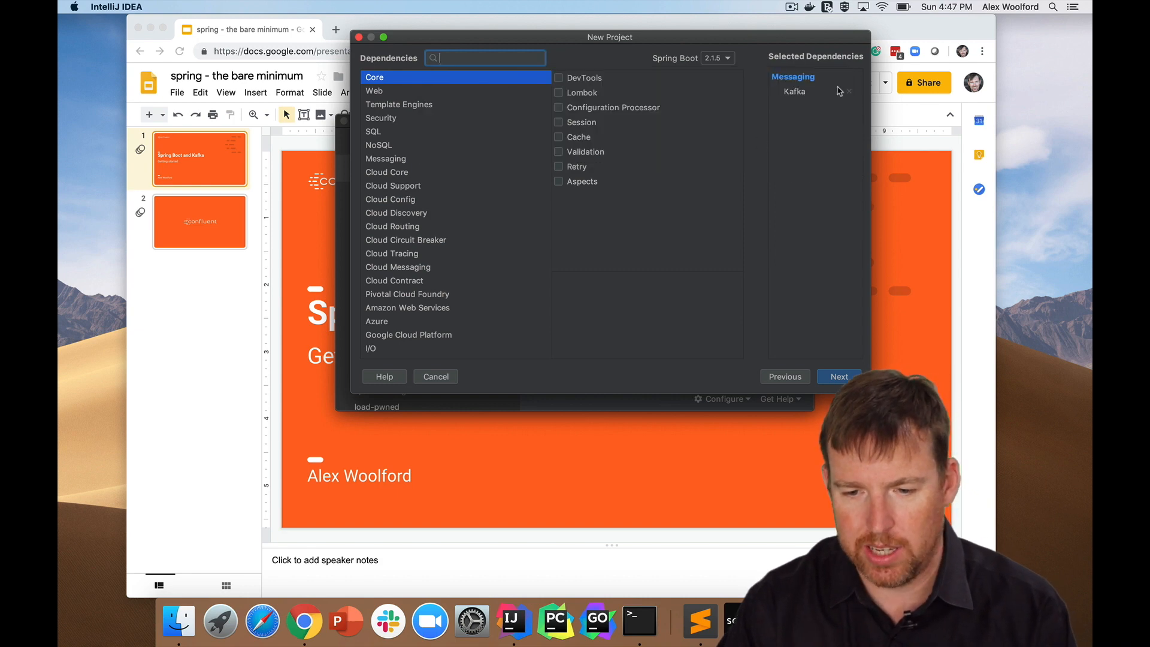
click(838, 376)
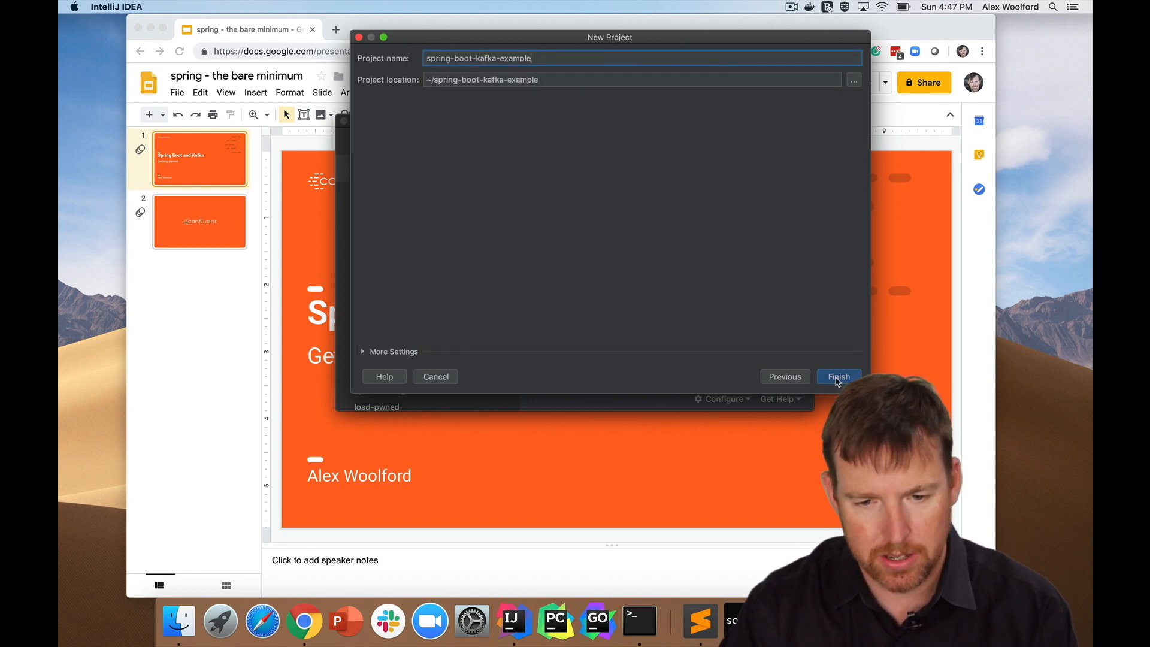
click(838, 376)
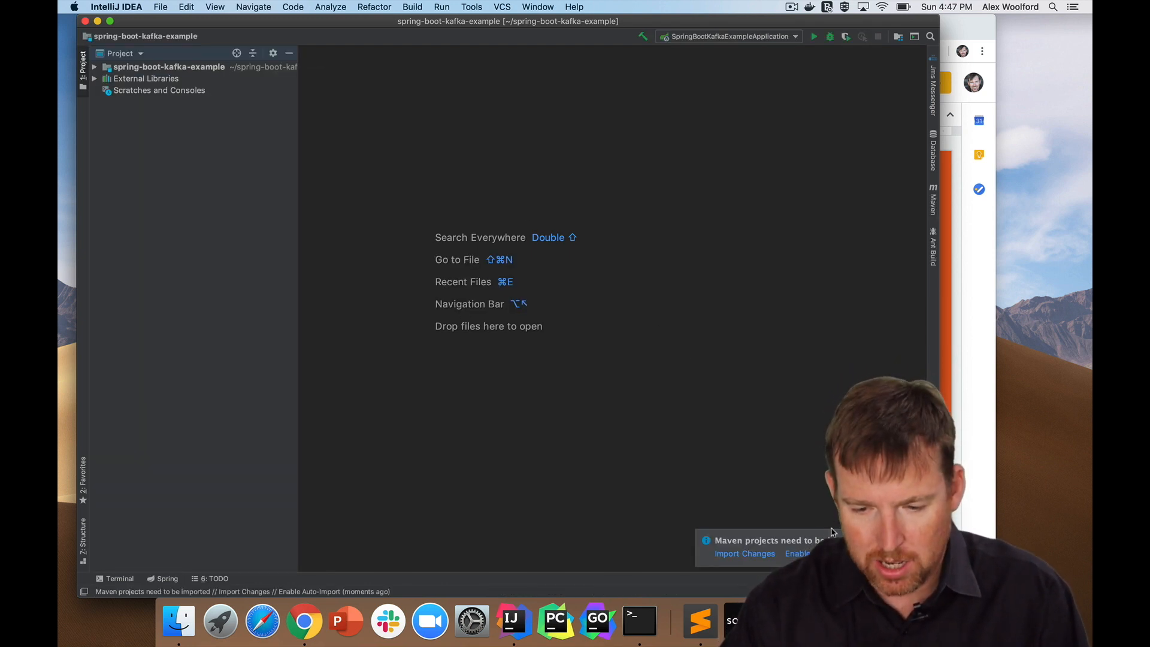
Import the Maven changes and navigate to the io.woolford.springbootkafkaexample package
click(744, 554)
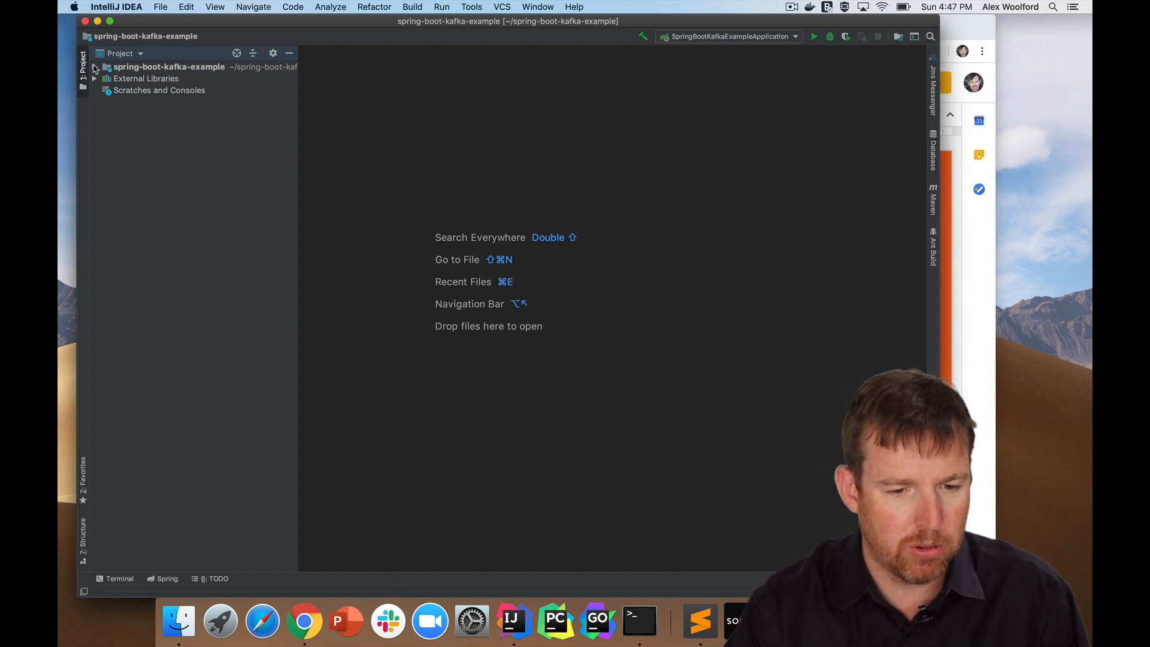
click(94, 66)
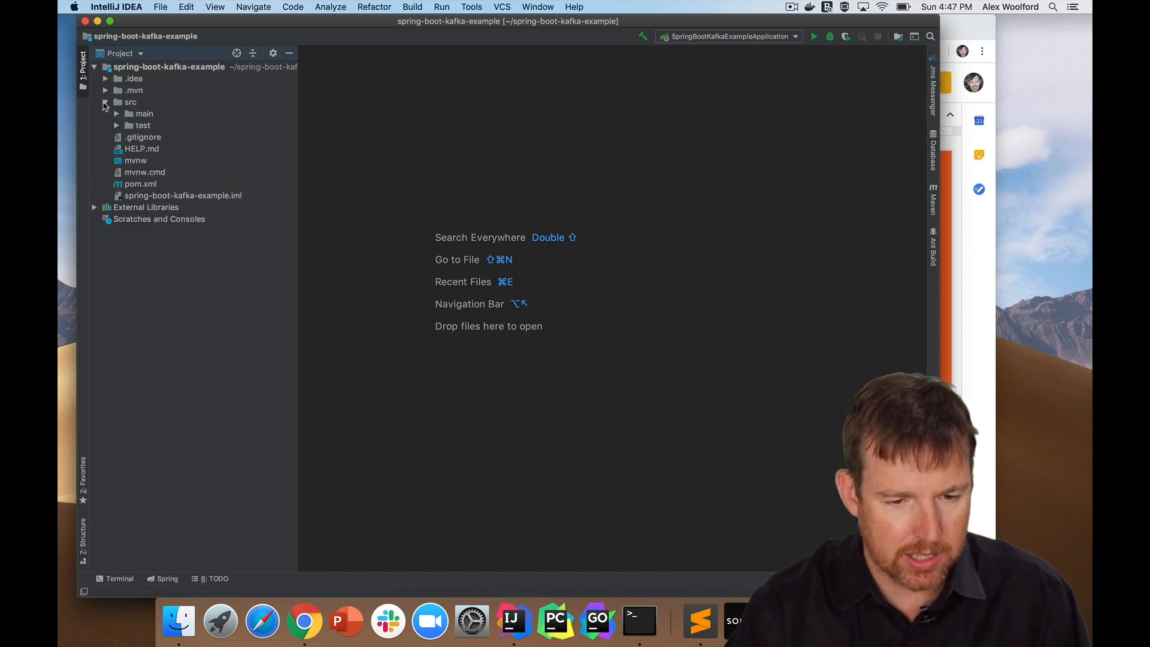
click(117, 114)
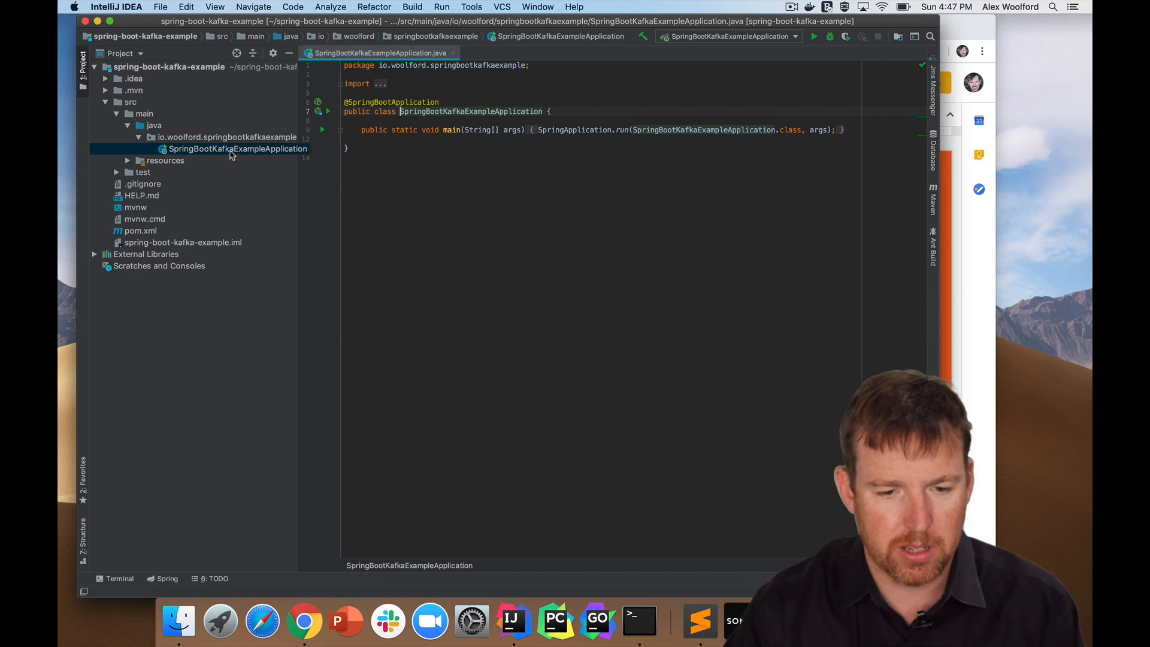
click(226, 136)
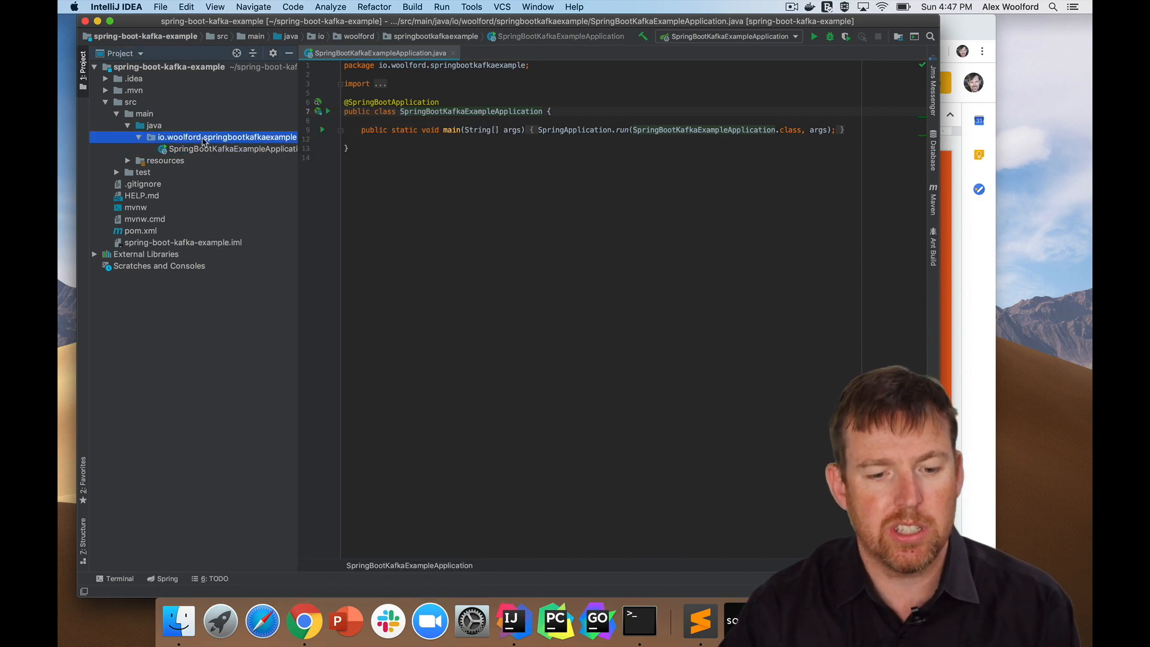
Create a new Java class named ProduceKafka in the package
right_click(226, 137)
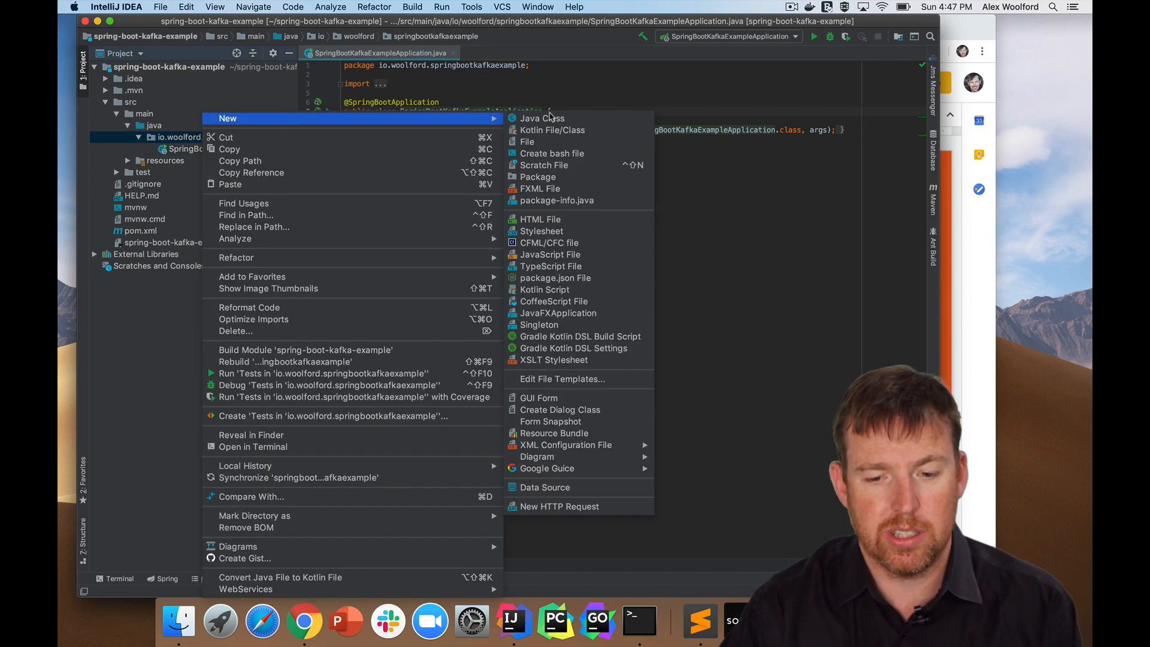
click(542, 119)
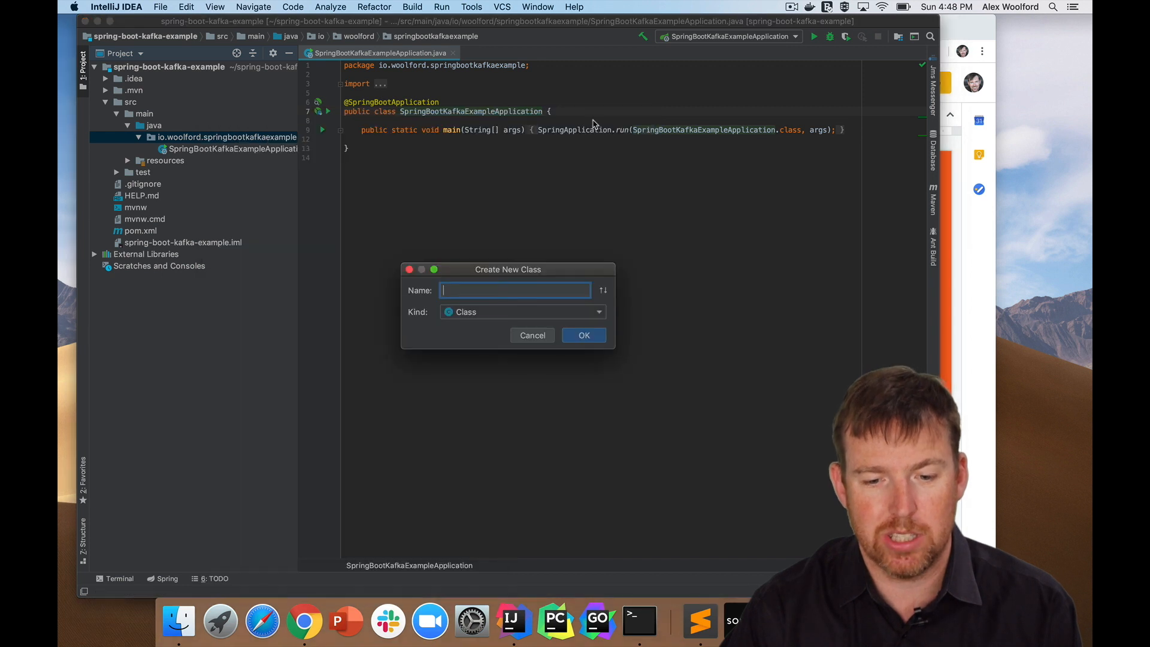
mouse_move(588, 324)
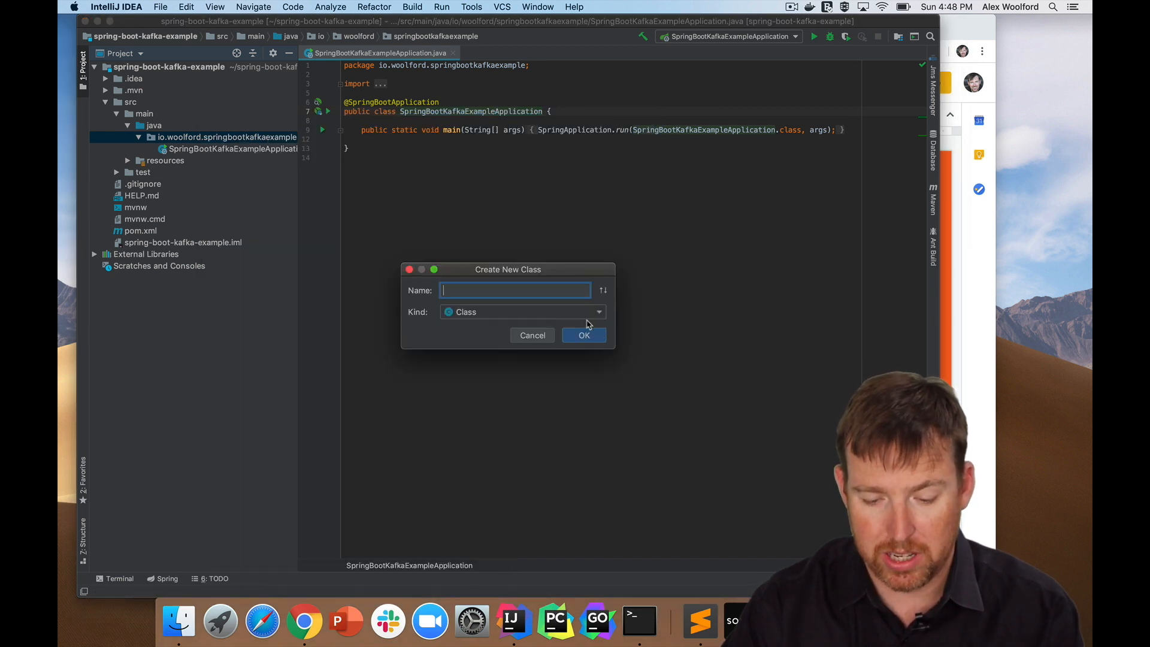
text(Produc)
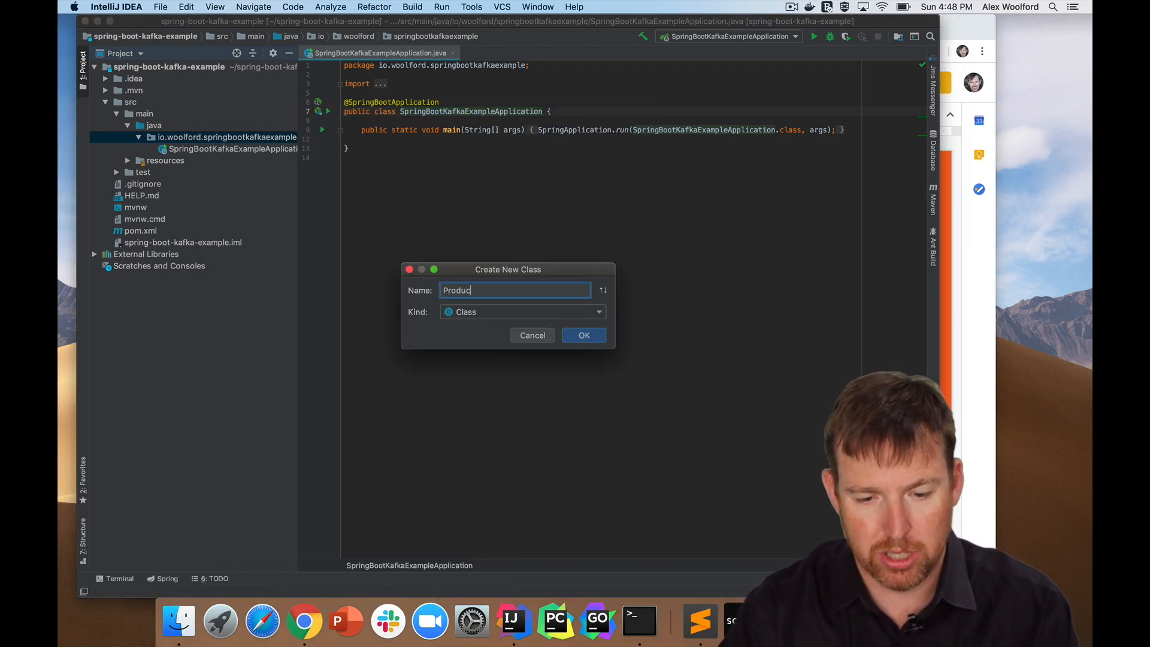
text(eKafak)
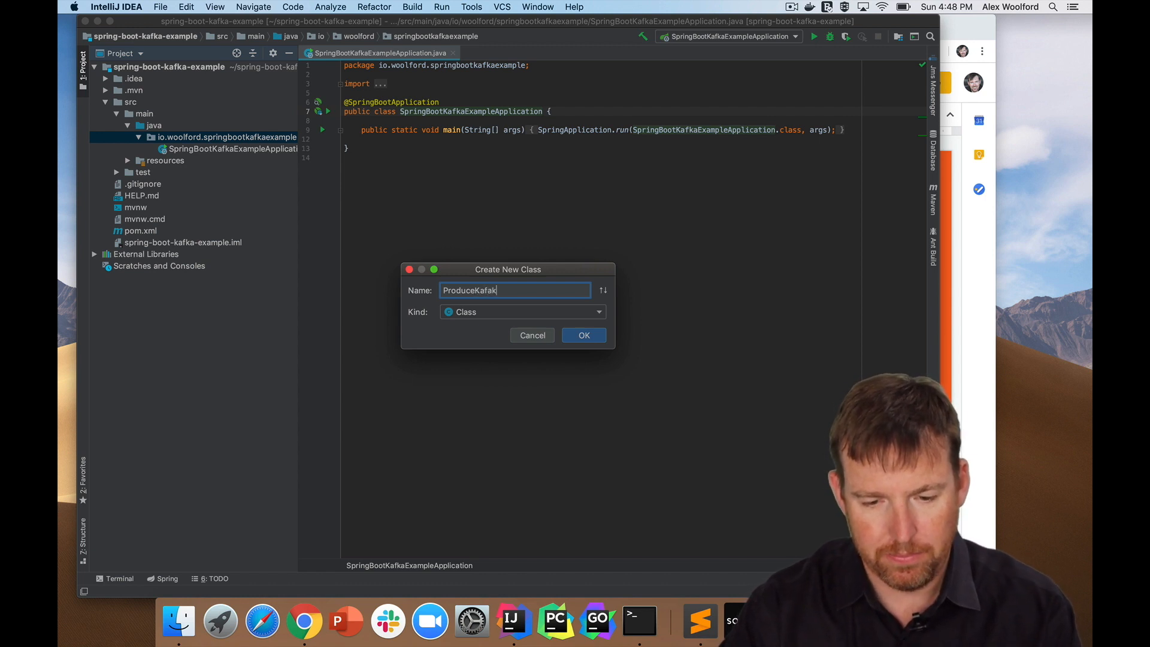
click(584, 335)
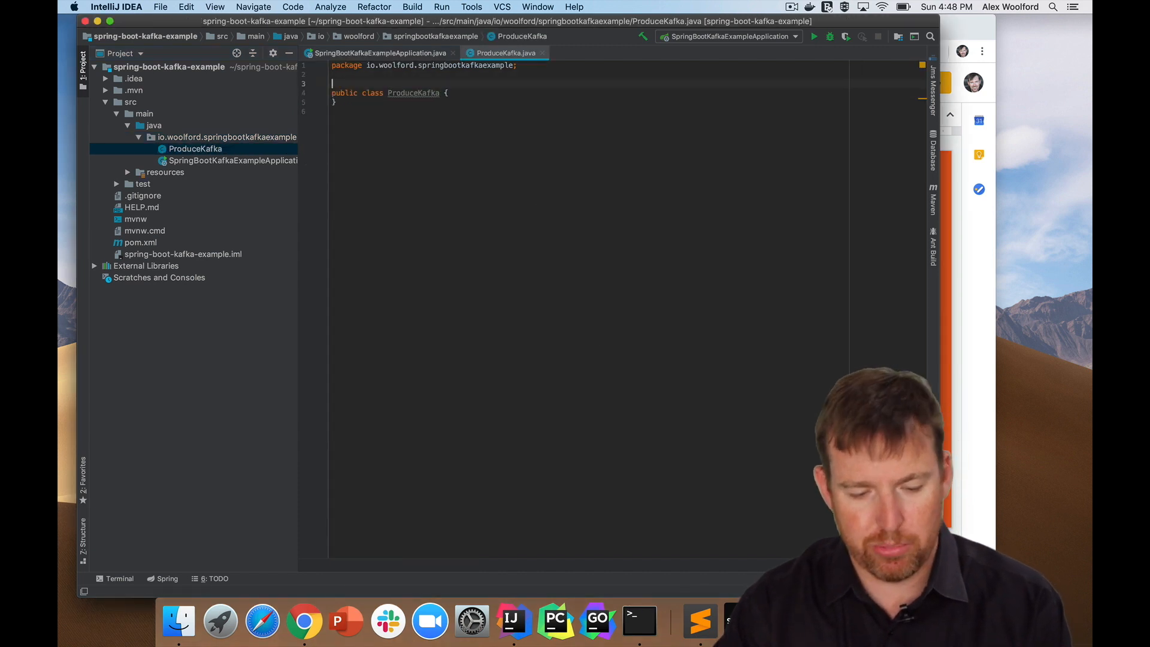
text(@co)
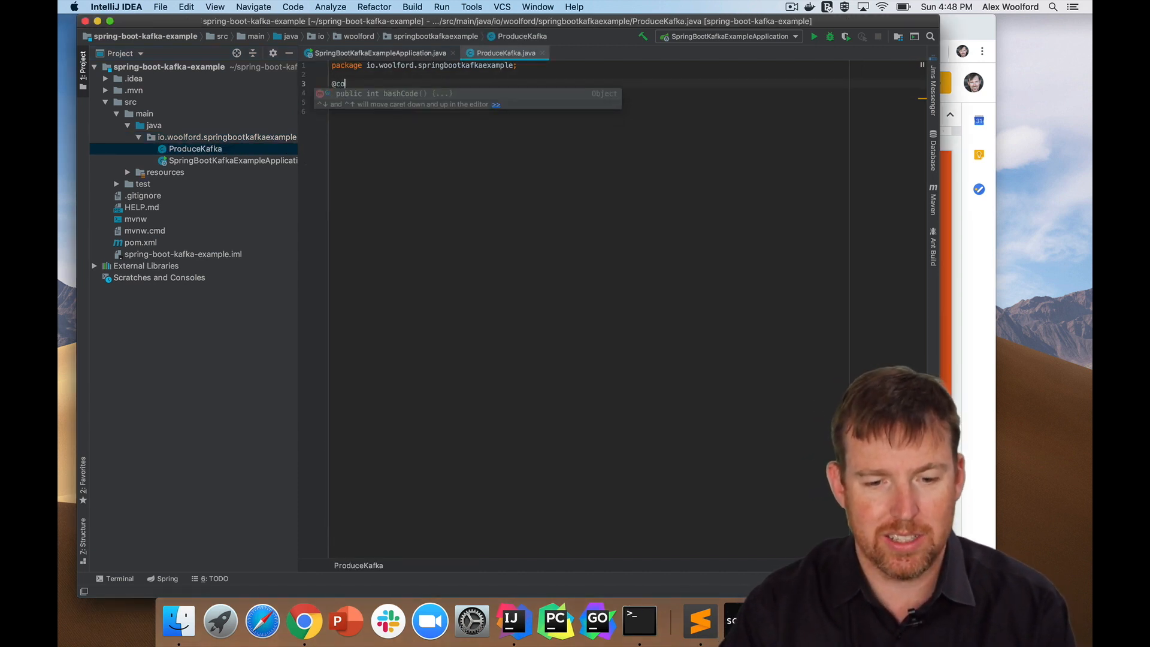
text(C)
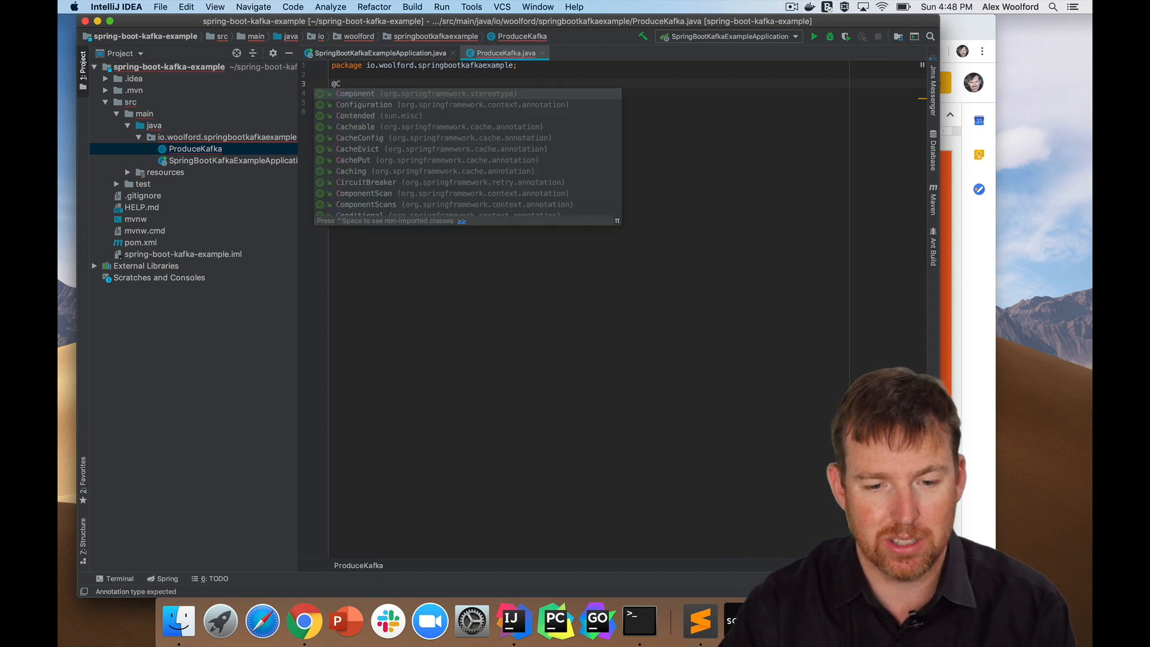
click(356, 94)
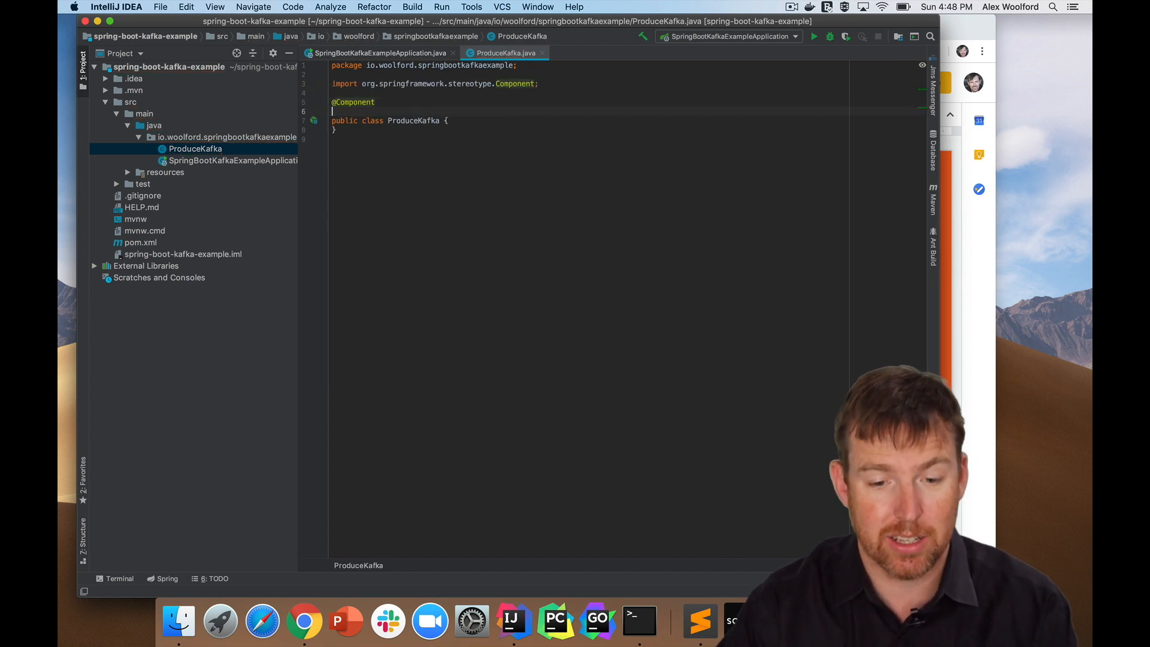
text(EnableKafka)
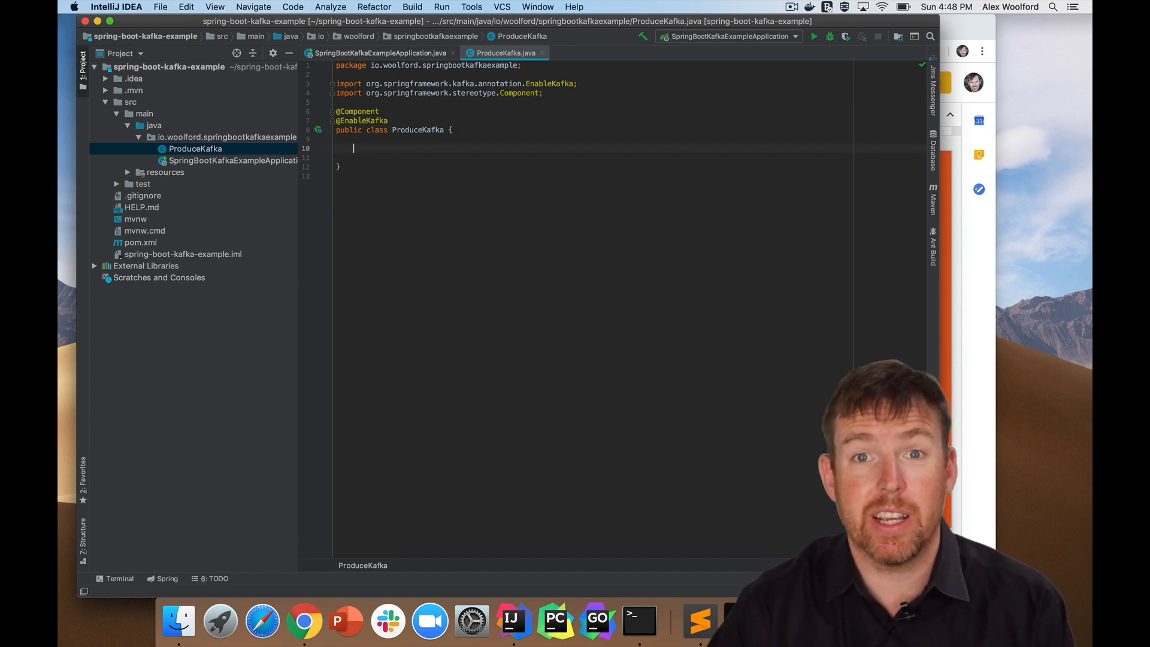
mouse_move(169, 196)
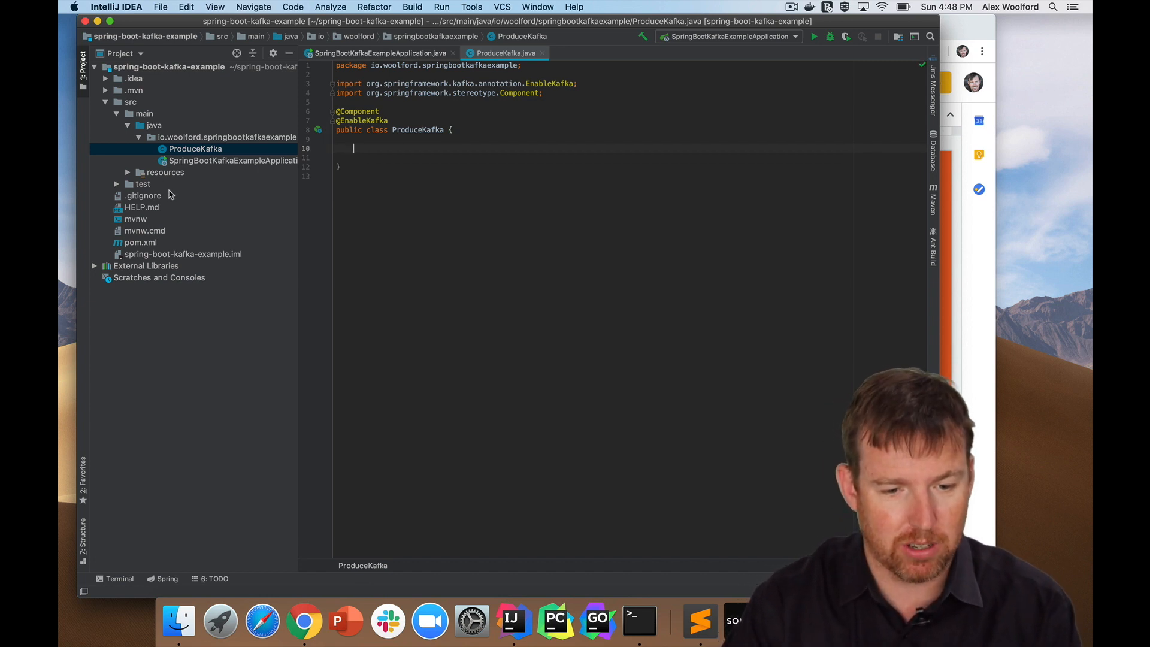
Set spring.kafka.bootstrap-servers in application.properties to the cp01.woolford.io brokers on port 9092
click(199, 185)
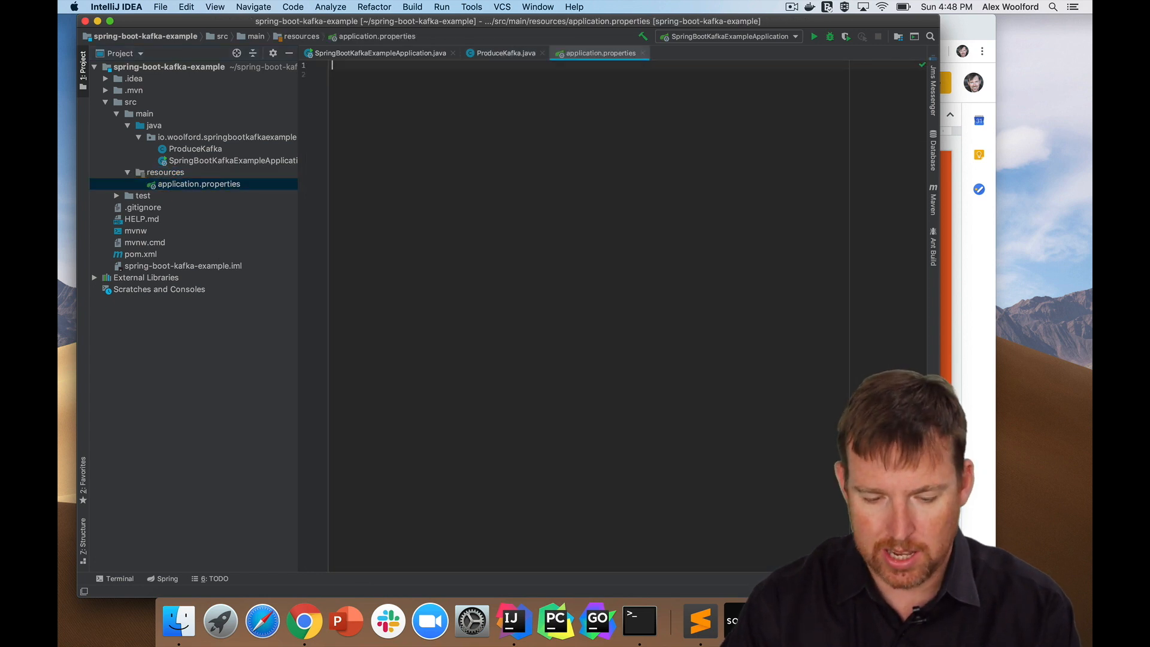
text(spring.kafka.bootstrap-servers=)
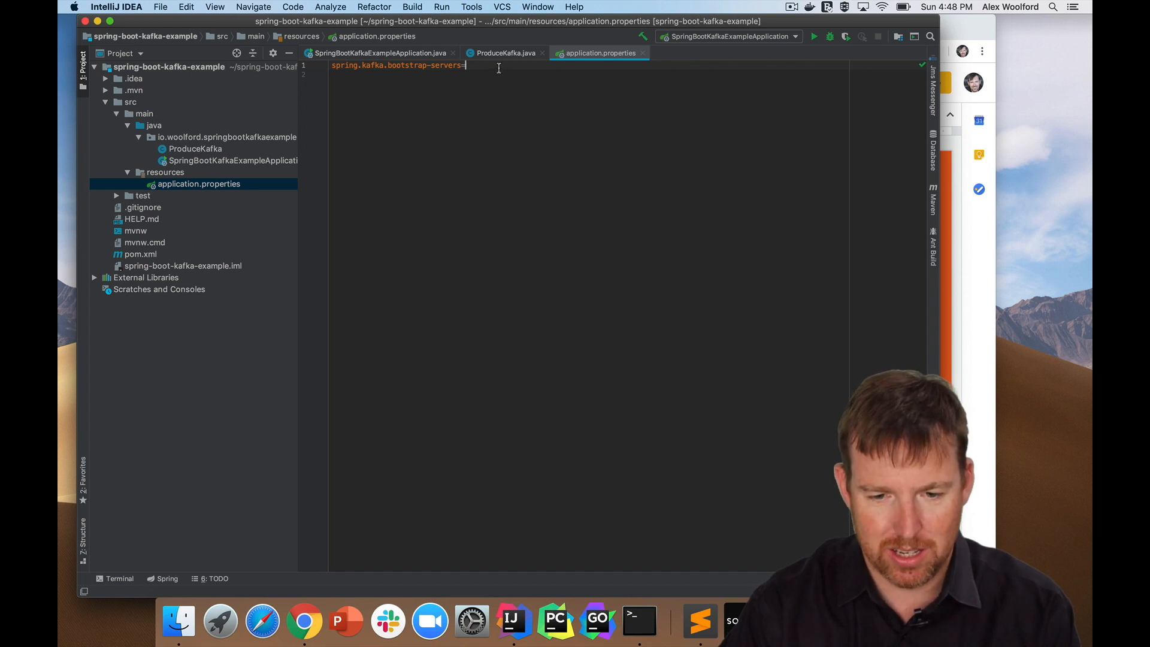
text(cp01.woolford.io)
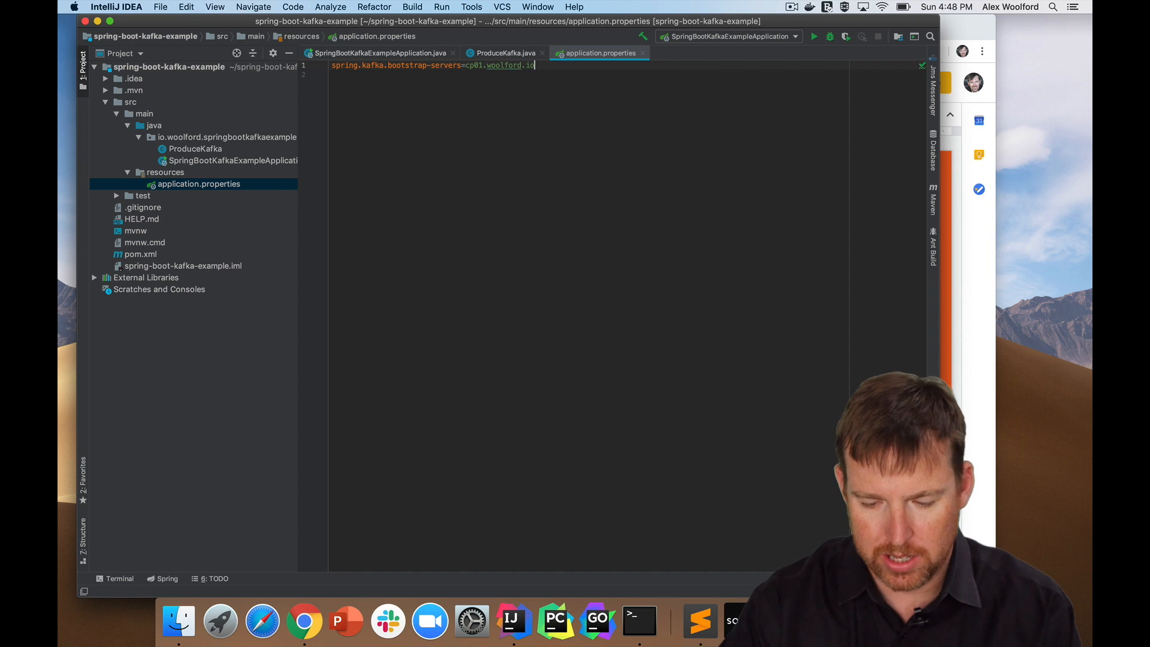
text(:9092,)
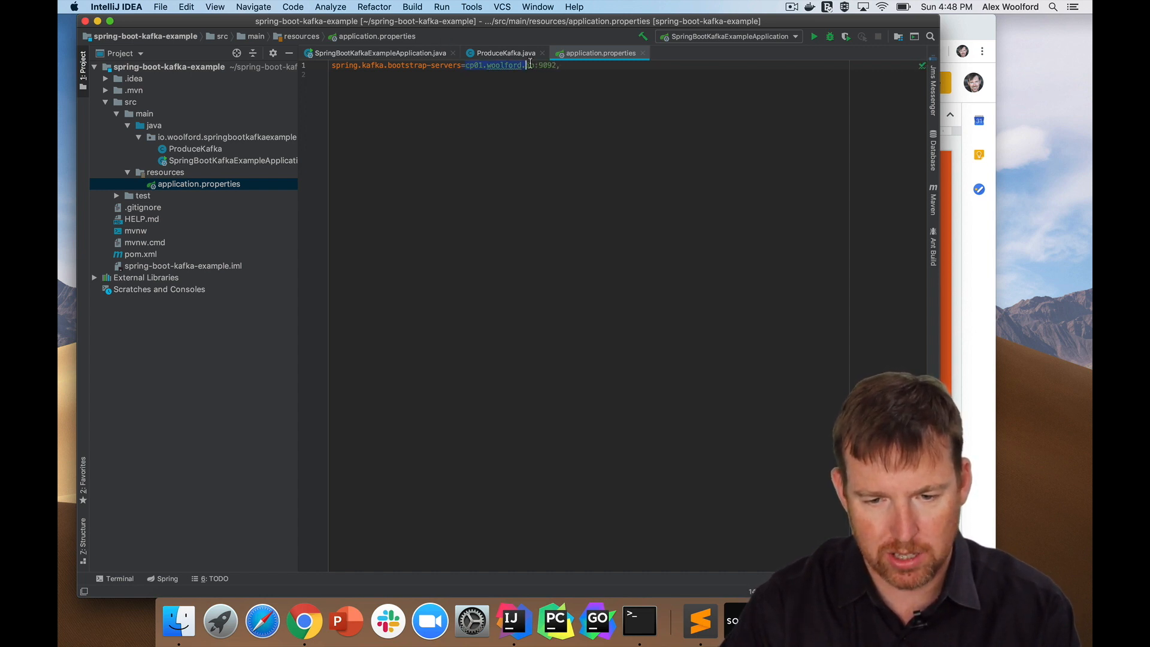
text(cp01.woolford.io:9092,)
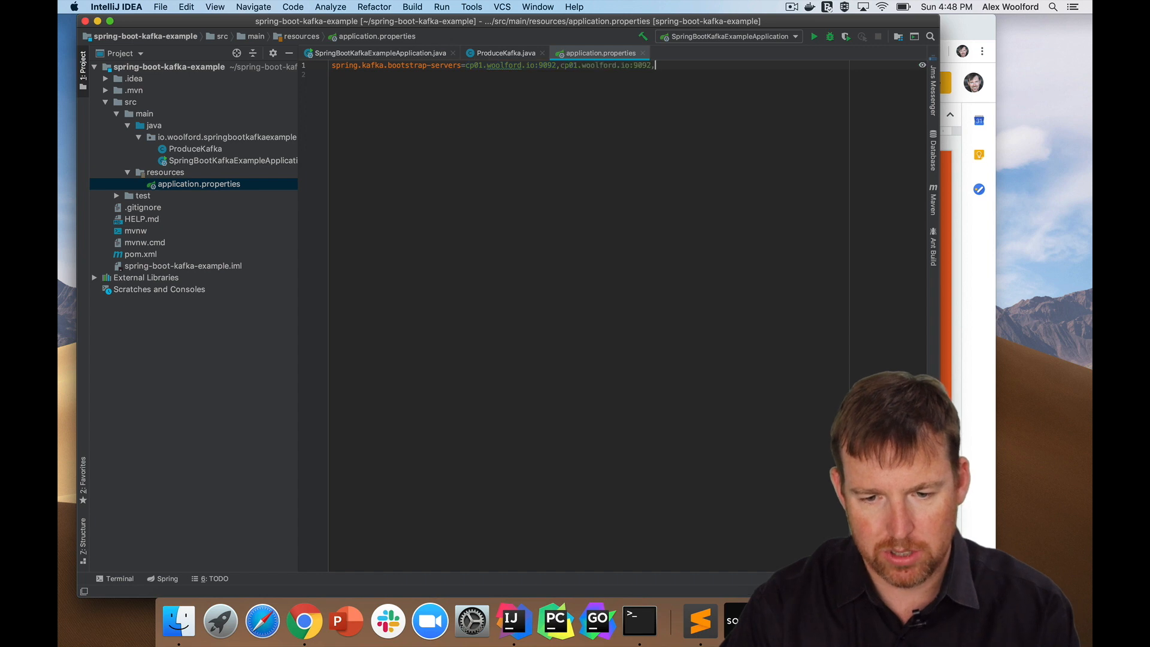
text(,cp01.woolford.io:9092)
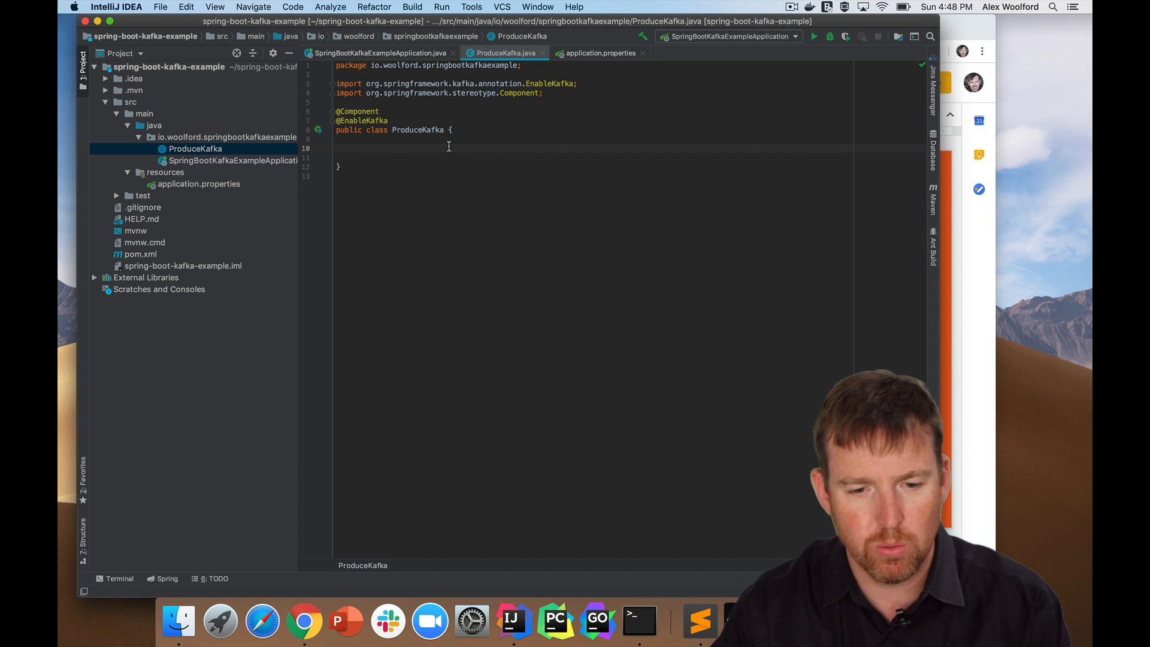
text(@Autowired)
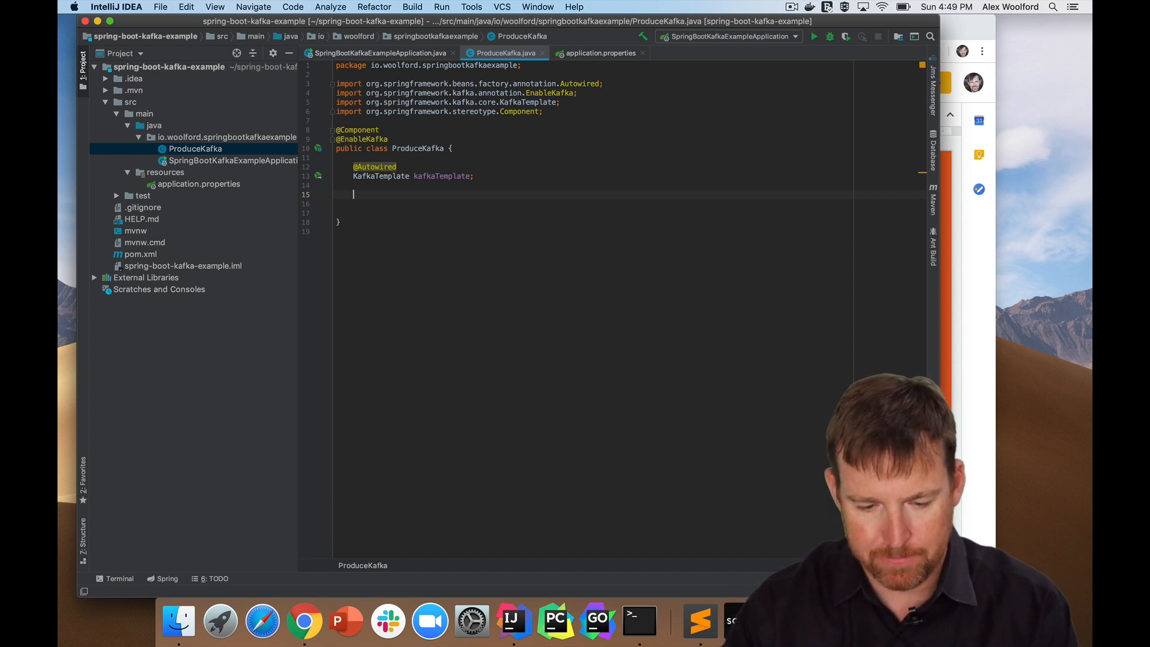
text(@Scheduled()
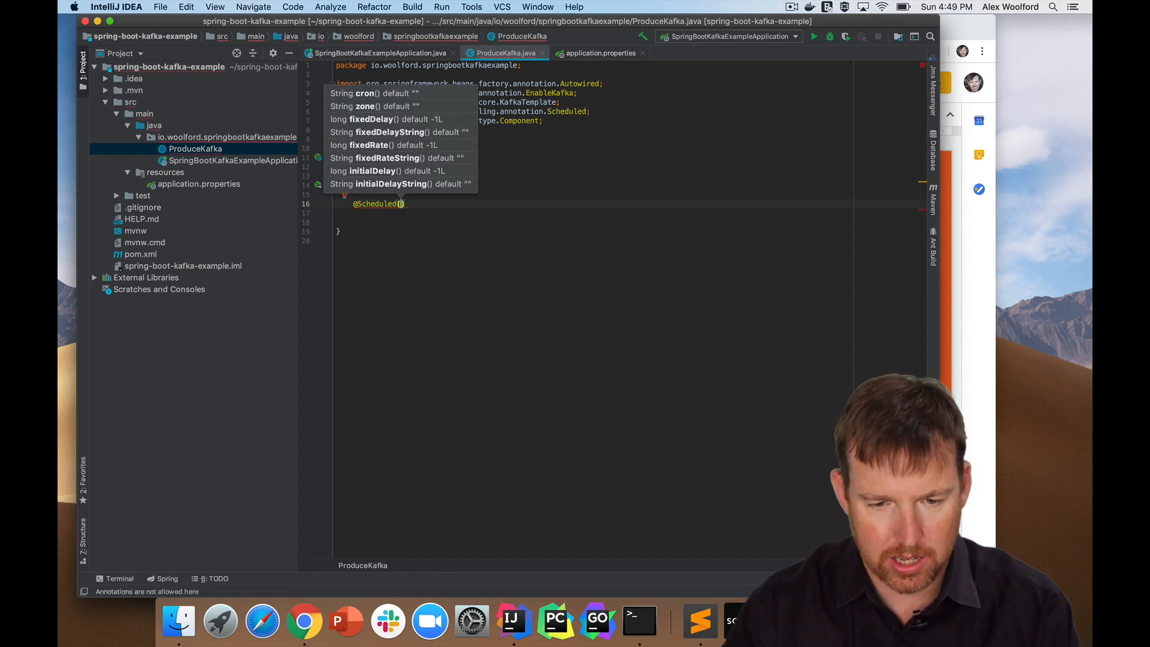
text(fixedDelay =)
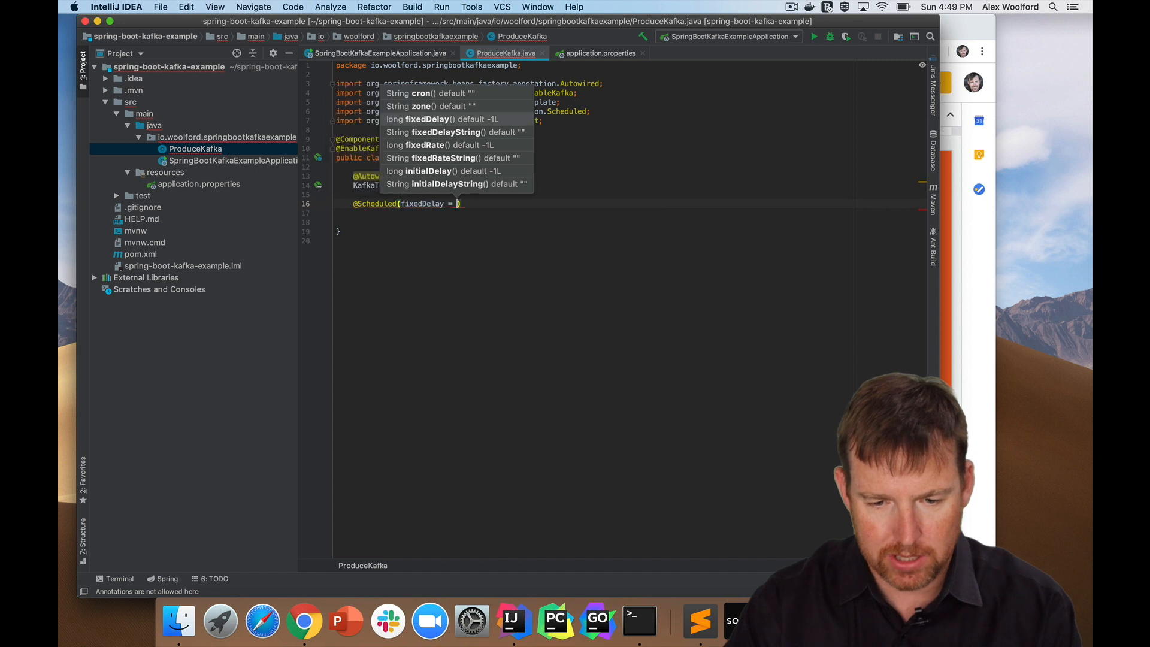
text(1000L)
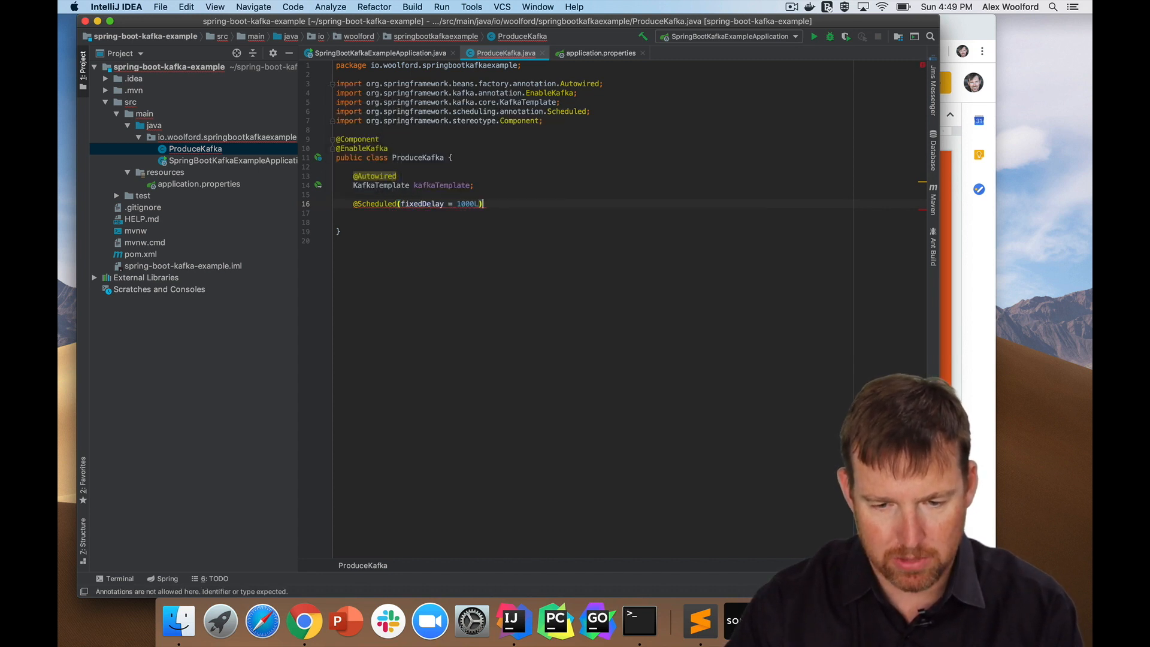
Write sendUUID() calling kafkaTemplate.send("uuid", UUID.randomUUID())
text(private c)
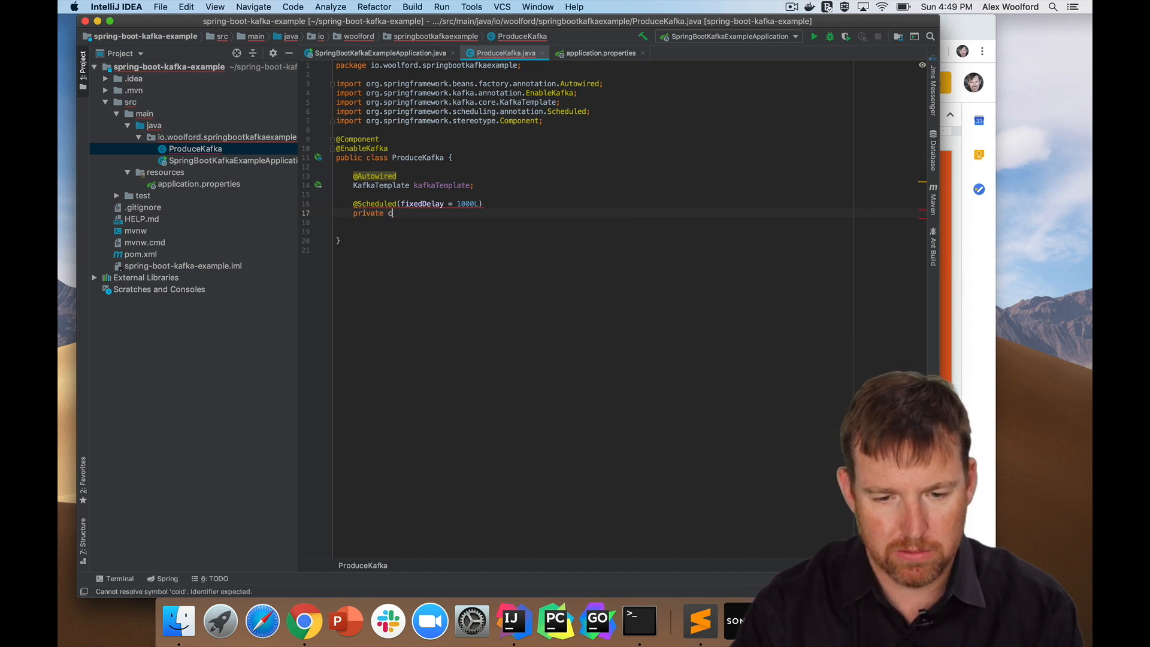
text(void)
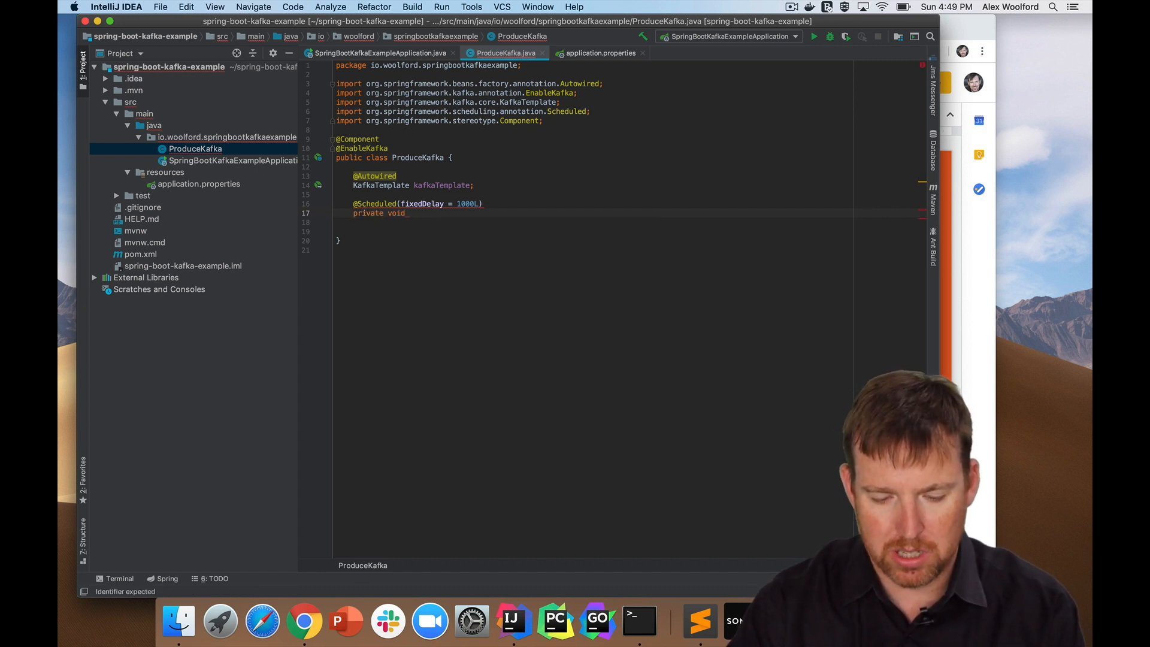
text(sendU)
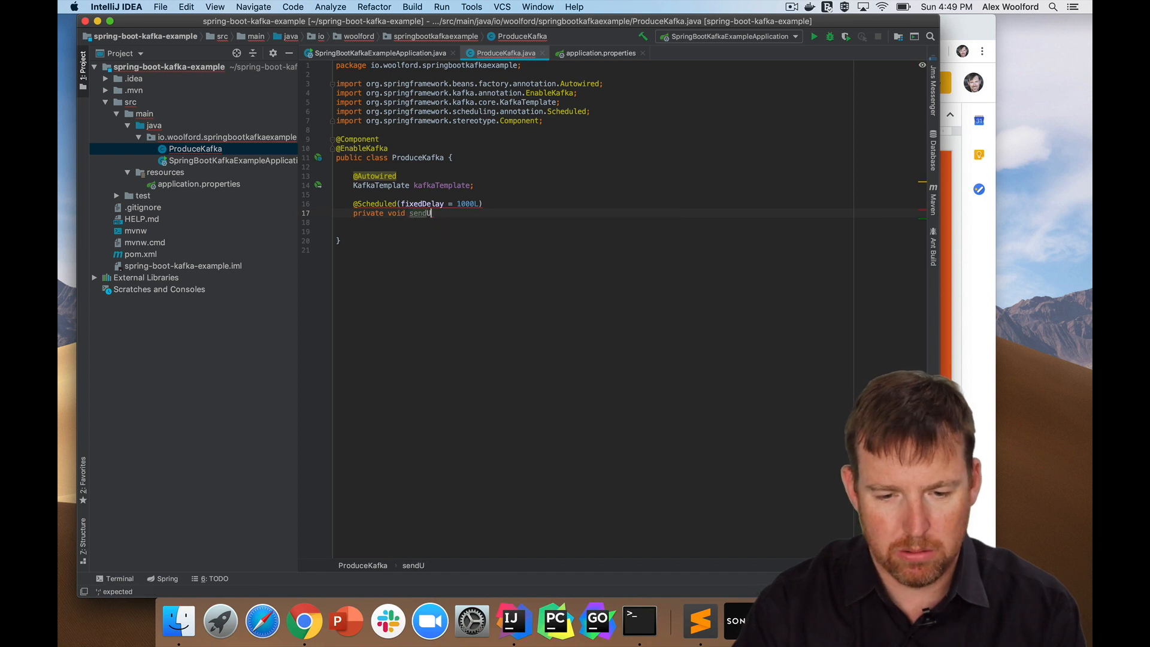
text(UID)
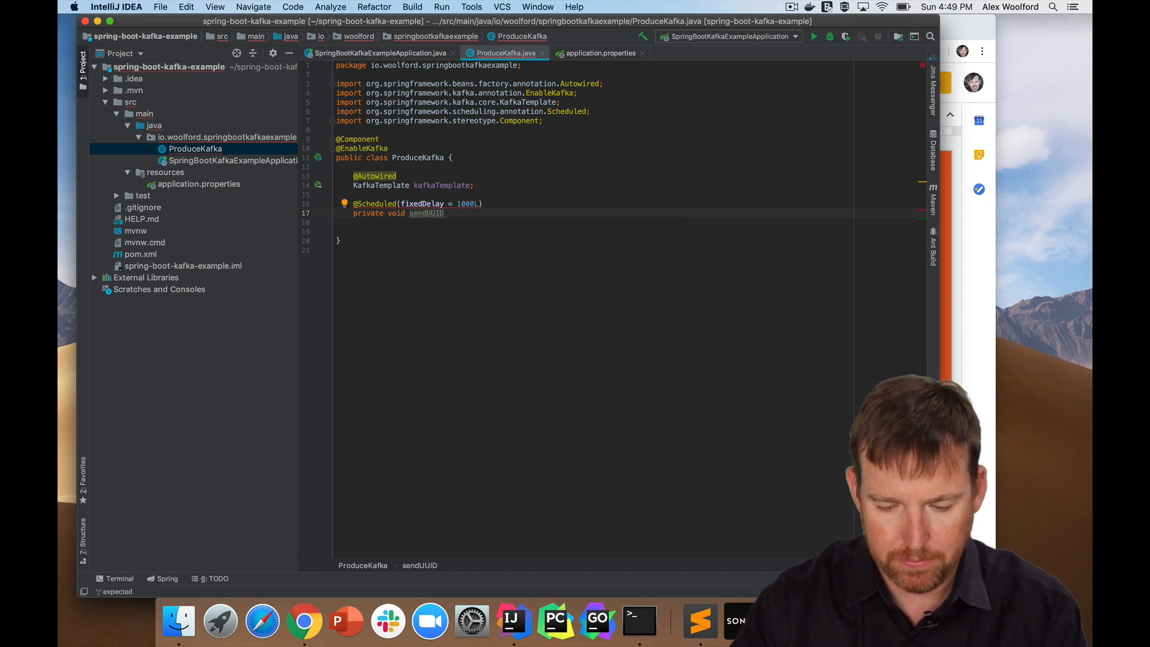
text((){)
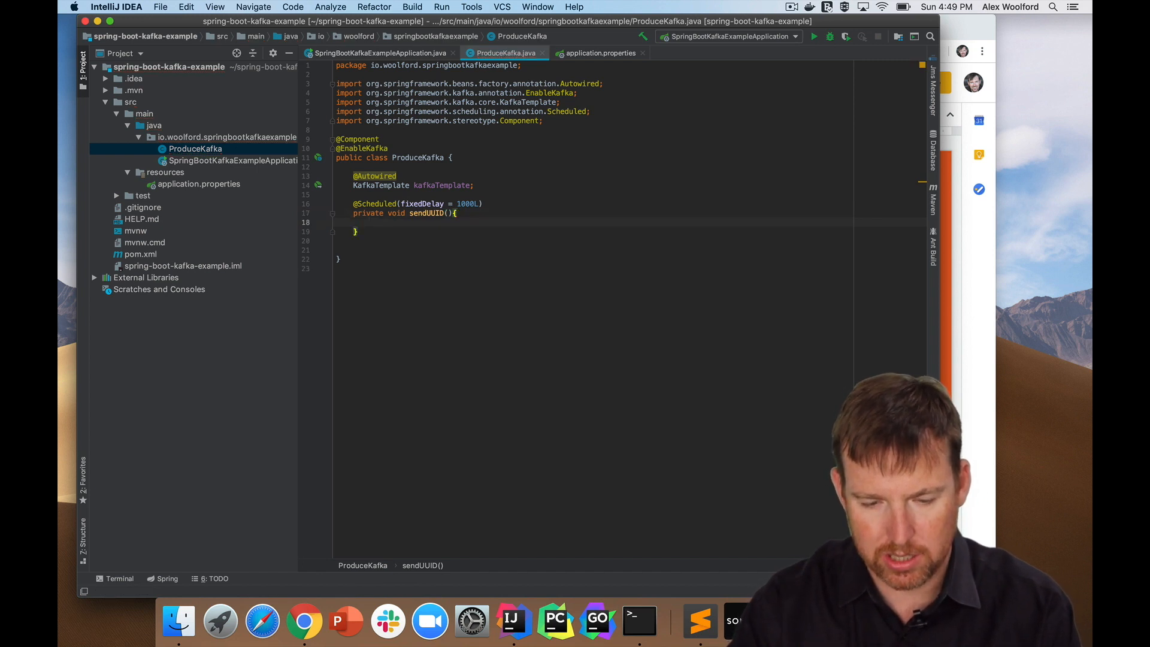
text(kafkaTemplate.send("uuid",)
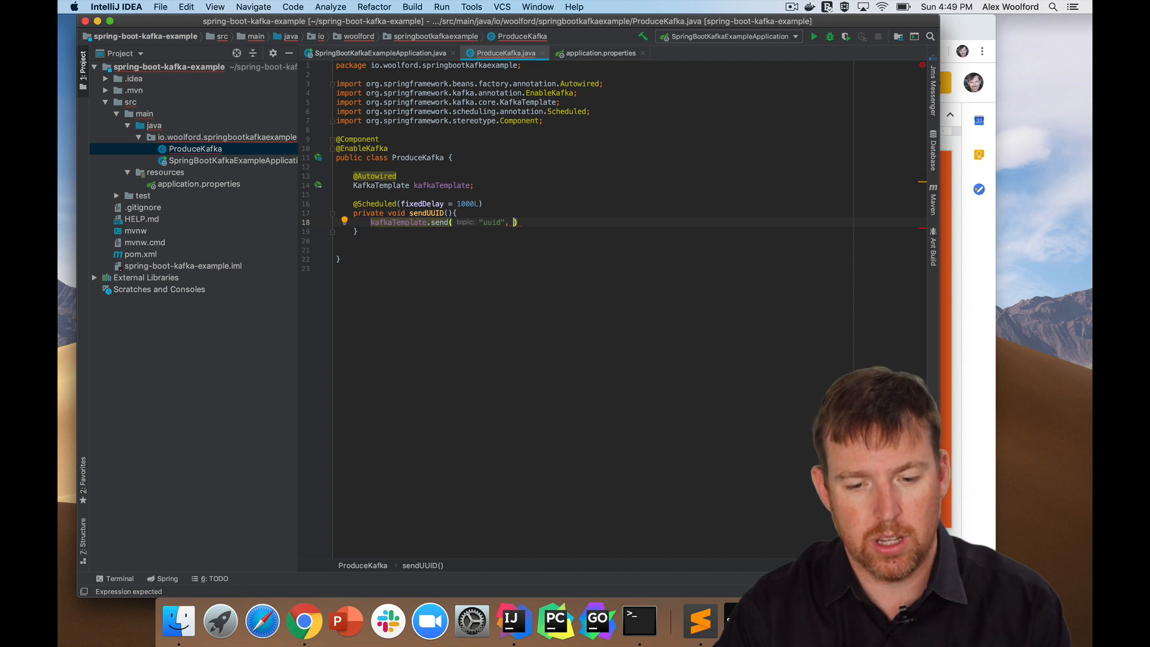
text(UUID)
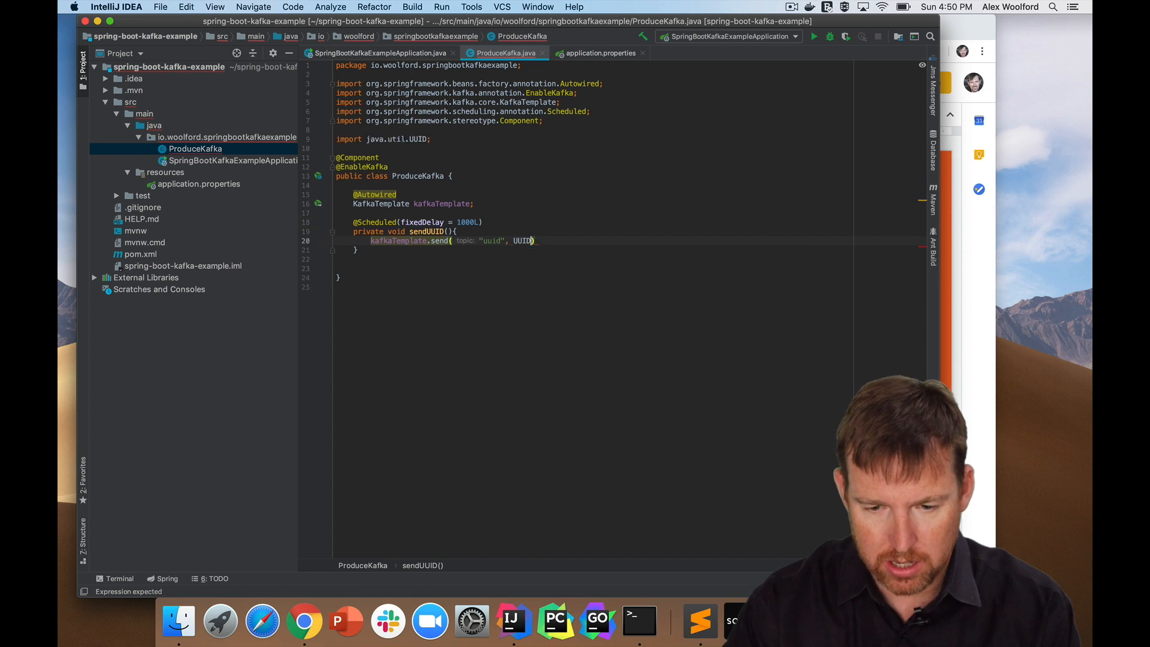
text(.randomUUID()
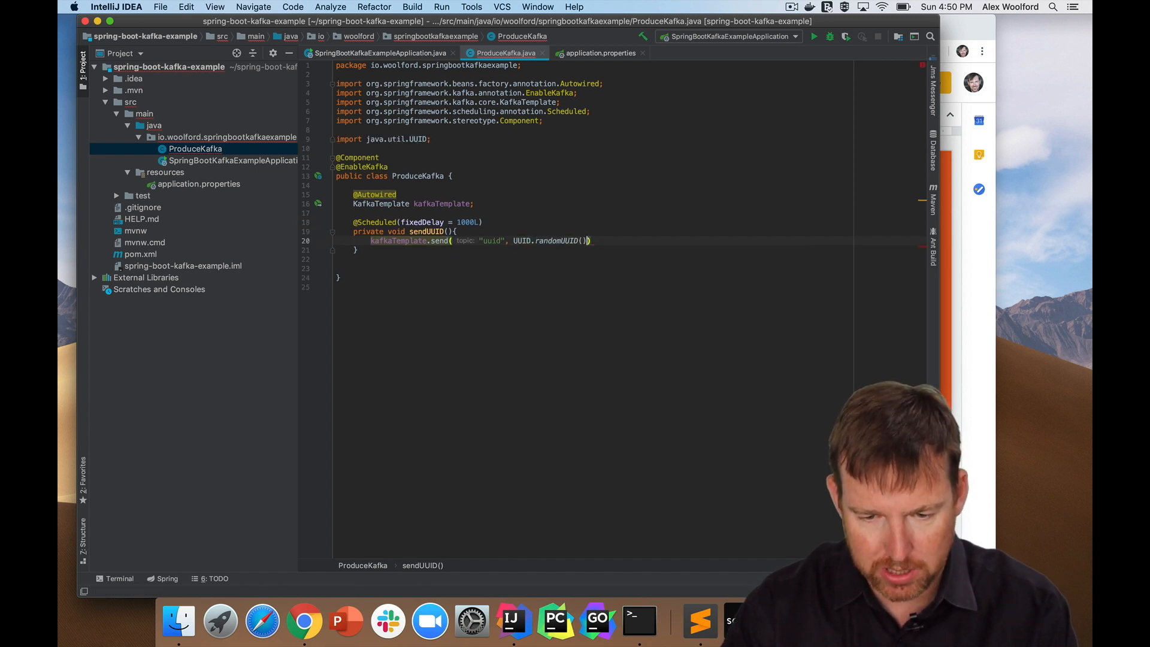
text())
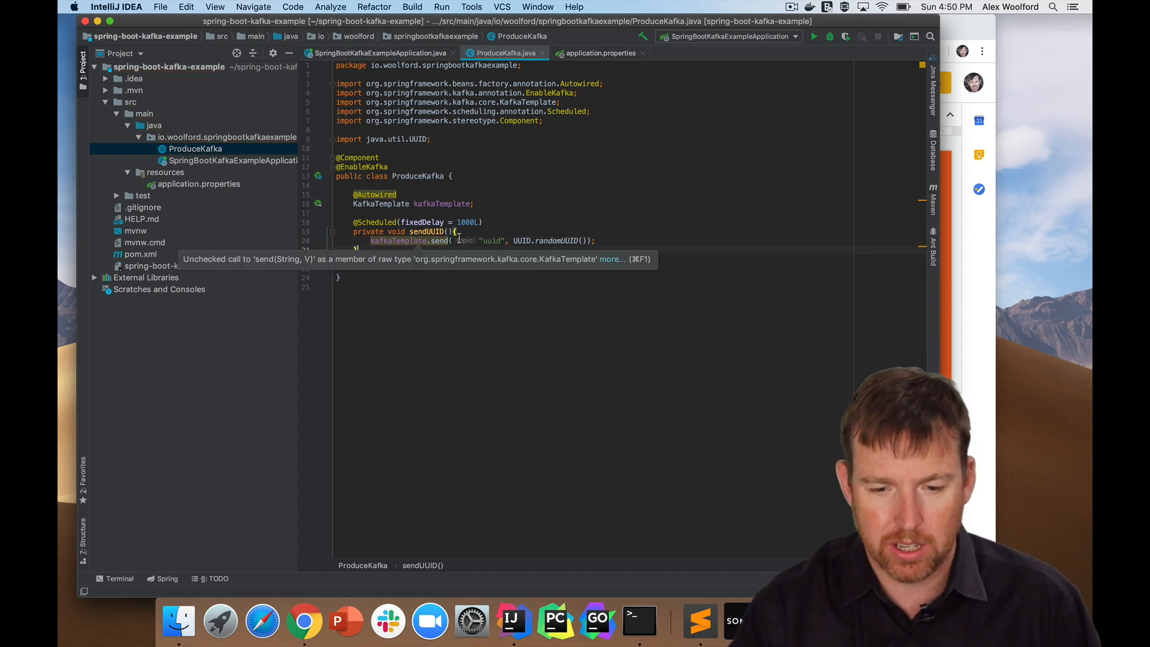
mouse_move(580, 240)
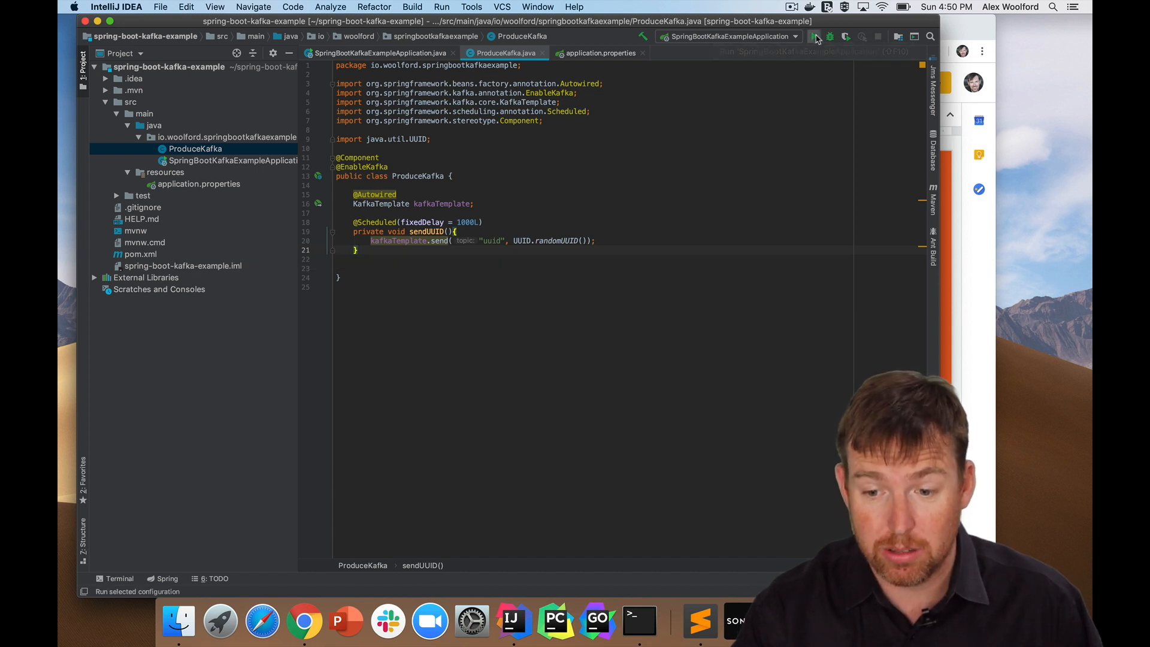
click(816, 37)
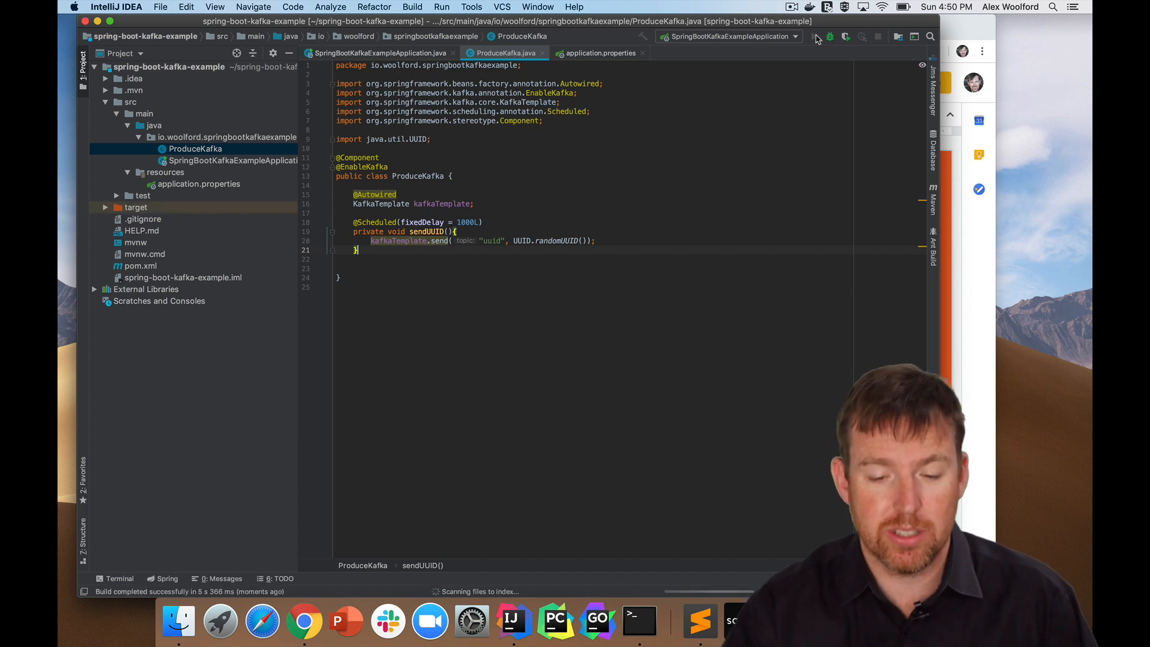
click(817, 37)
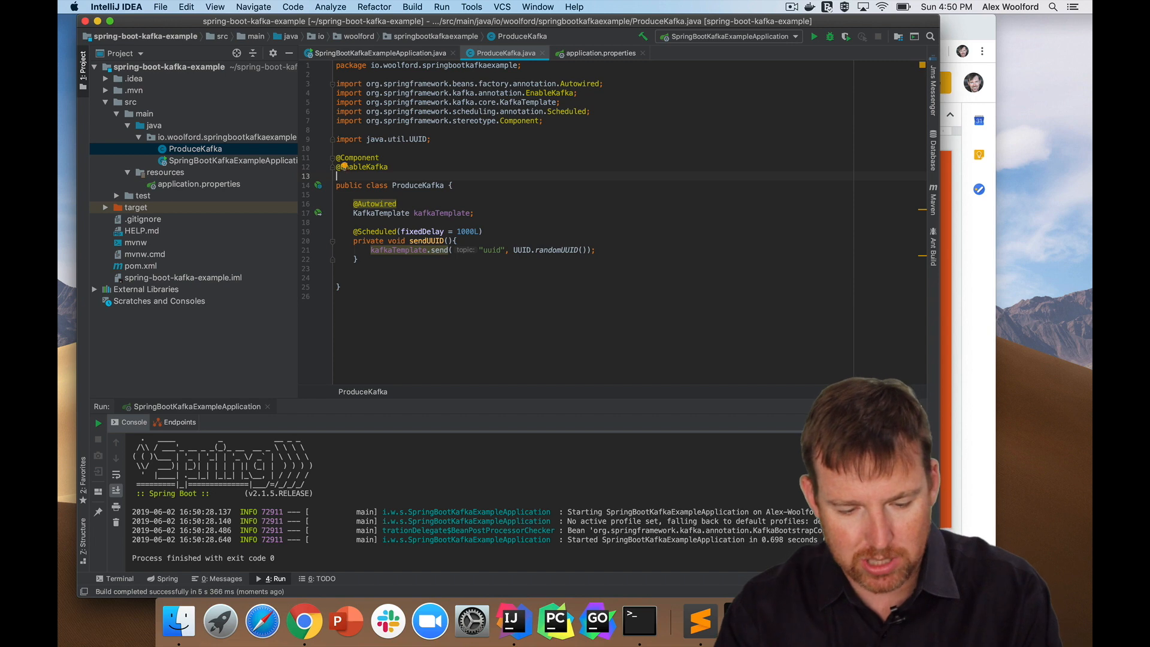
text(EnableScheduling)
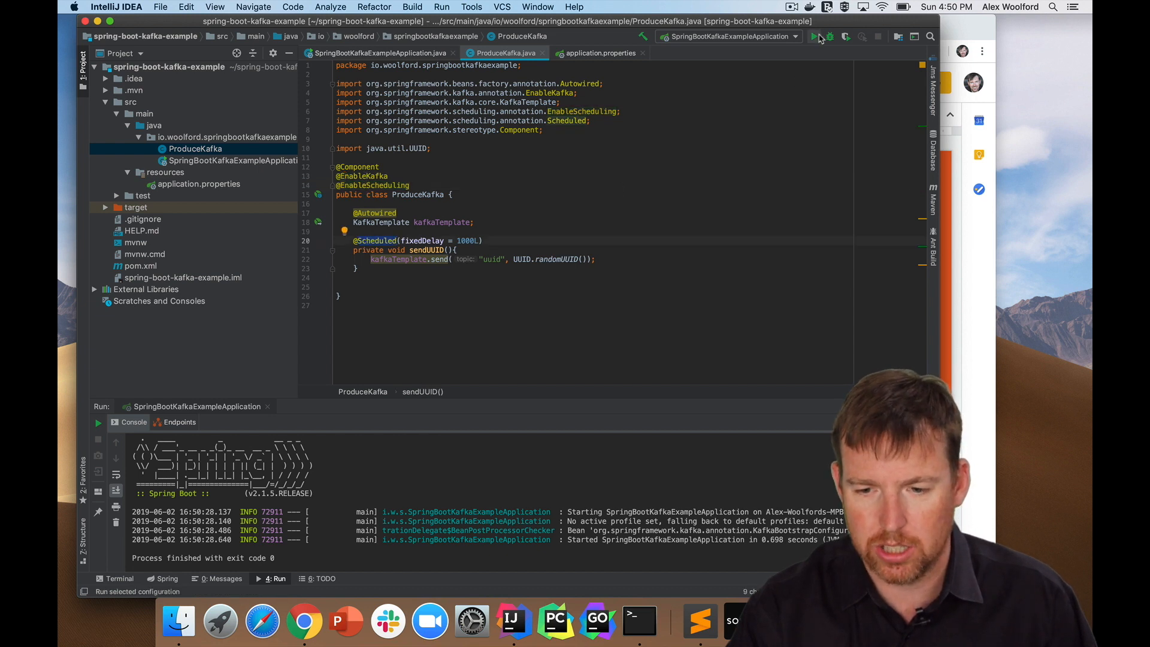
click(814, 36)
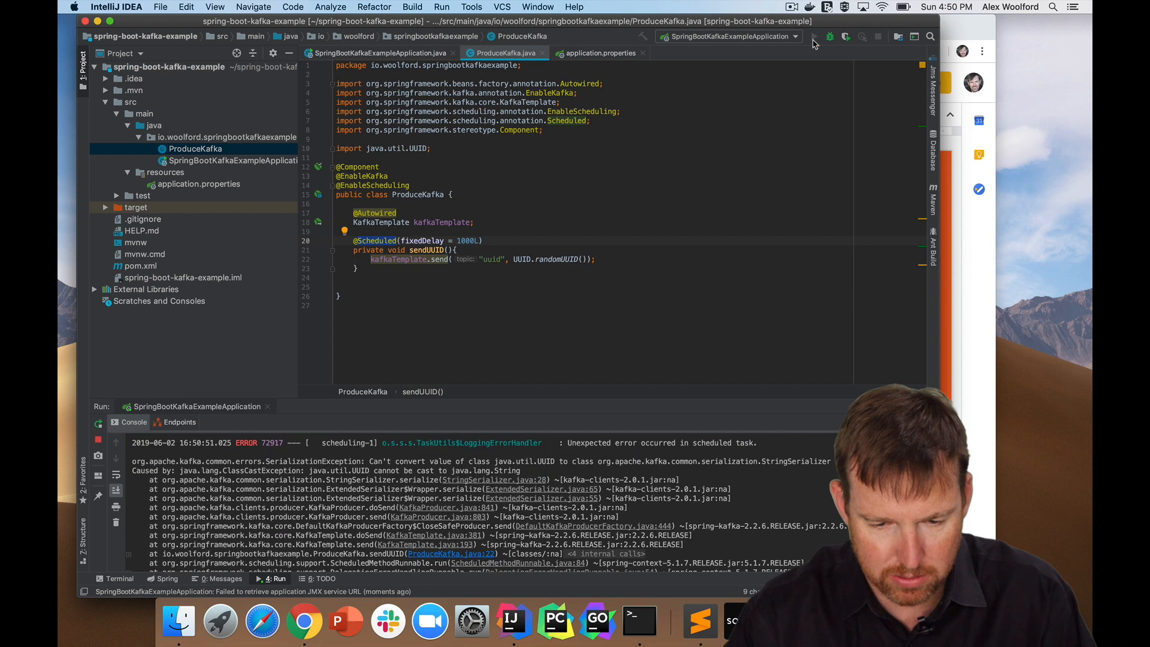
Stop the app and append .toString() to UUID.randomUUID() so a string is sent
click(878, 38)
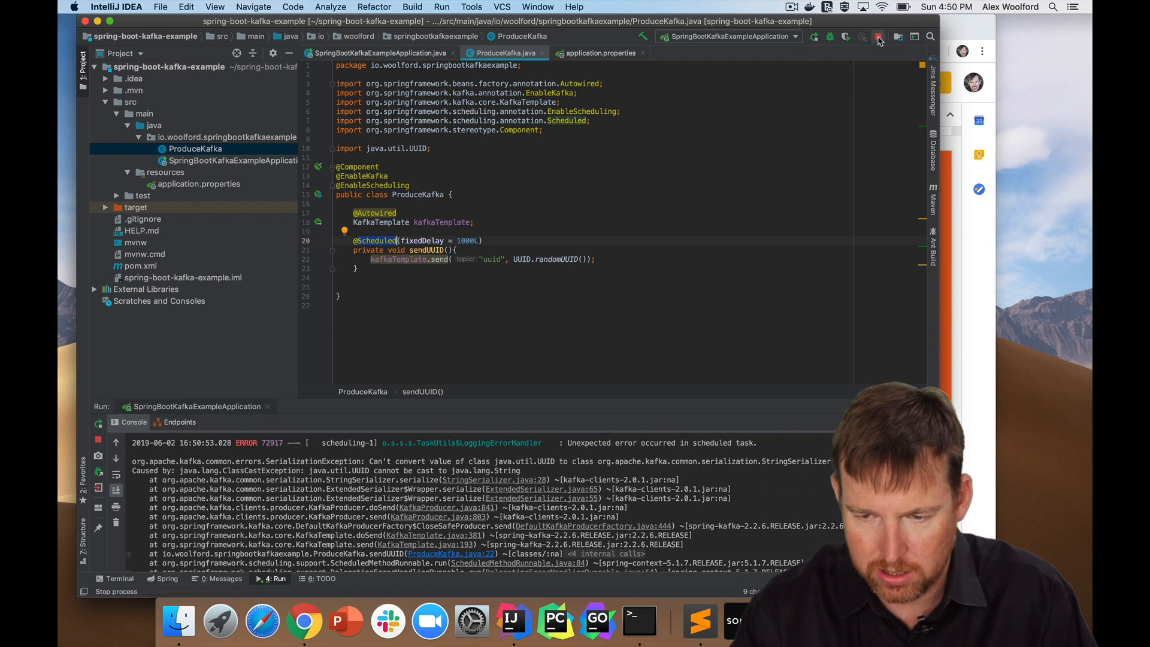
click(879, 37)
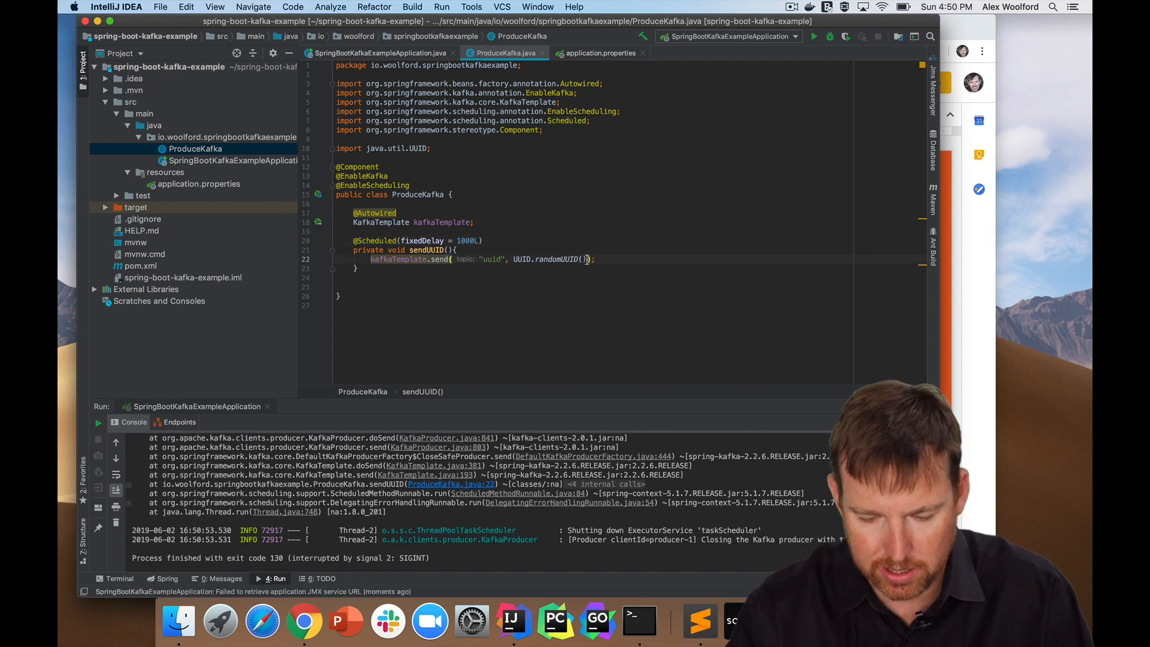
text(.toString())
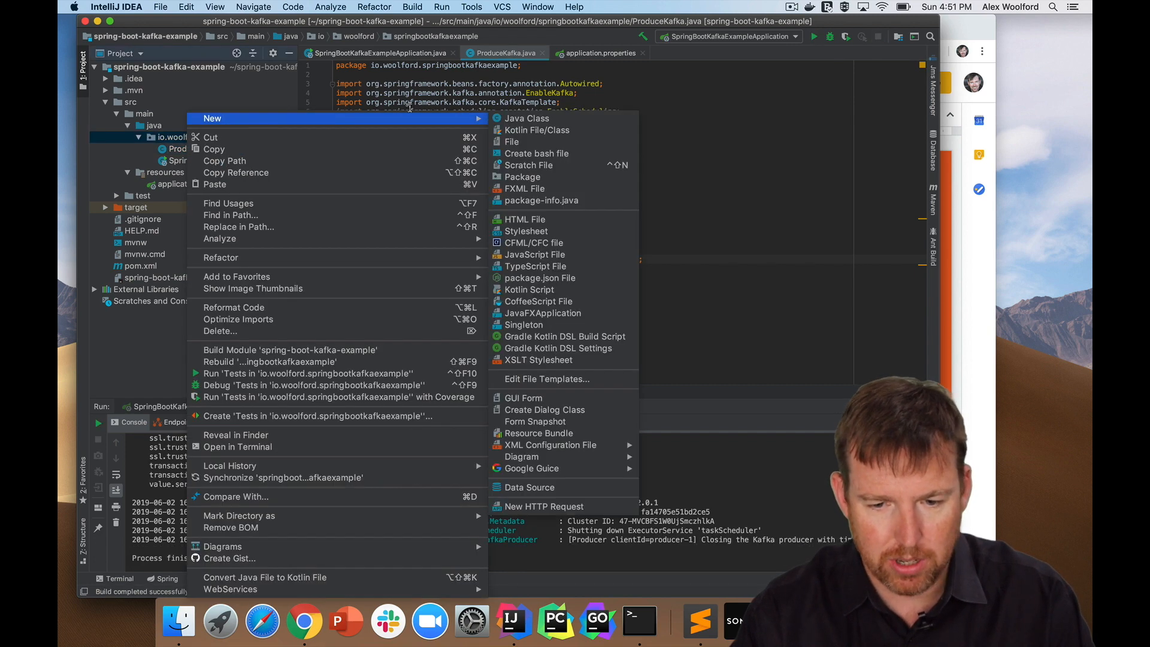
Create a new Java class named ConsumeKafka in the package
click(526, 119)
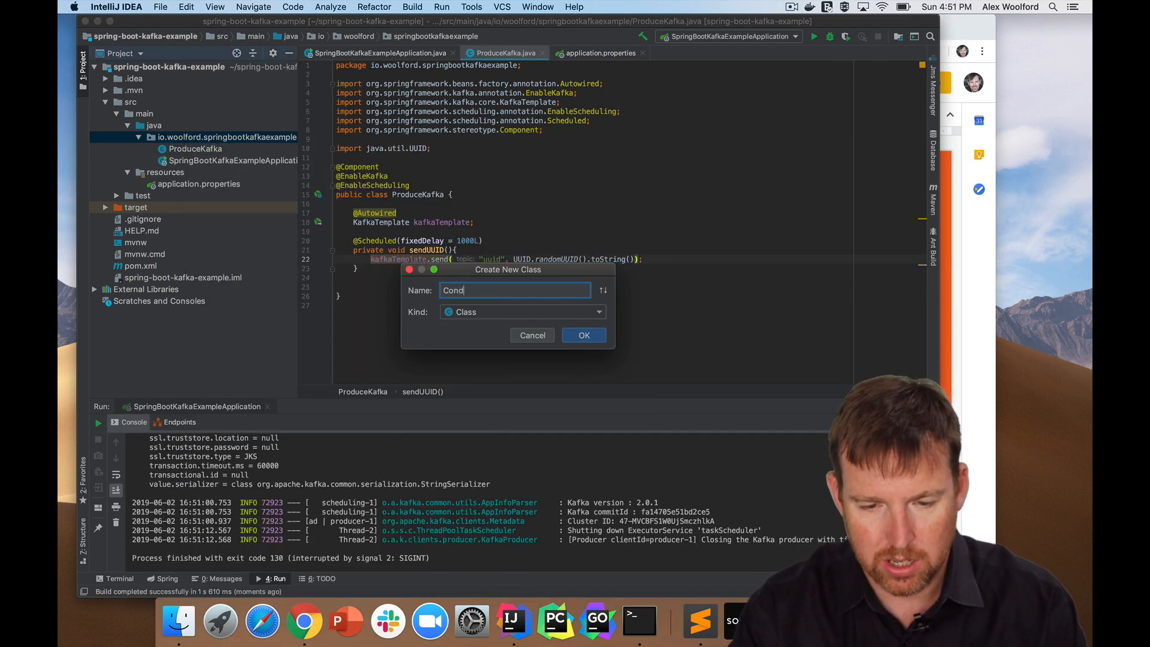
text(ConsumeKafk)
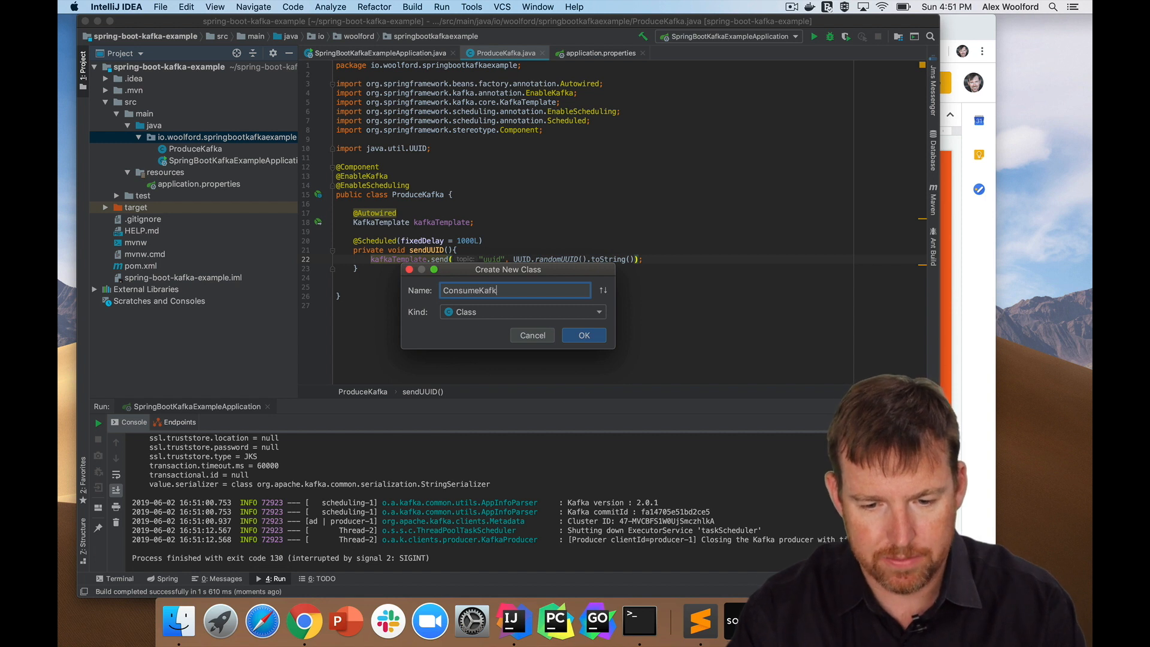
click(584, 336)
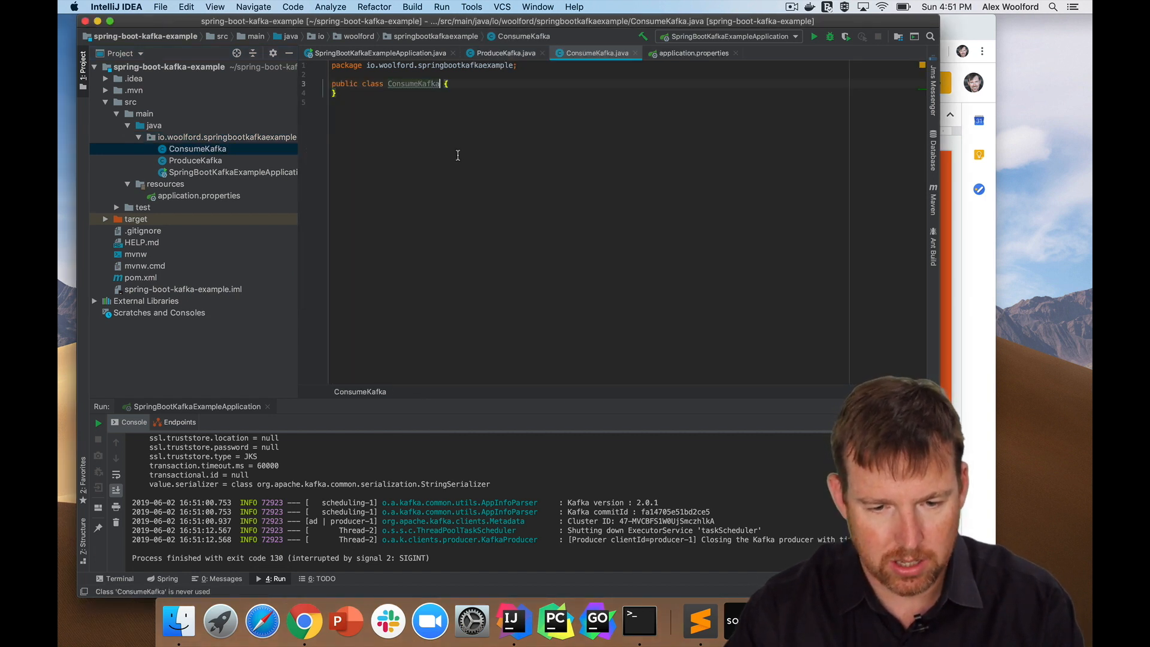
text(@Component)
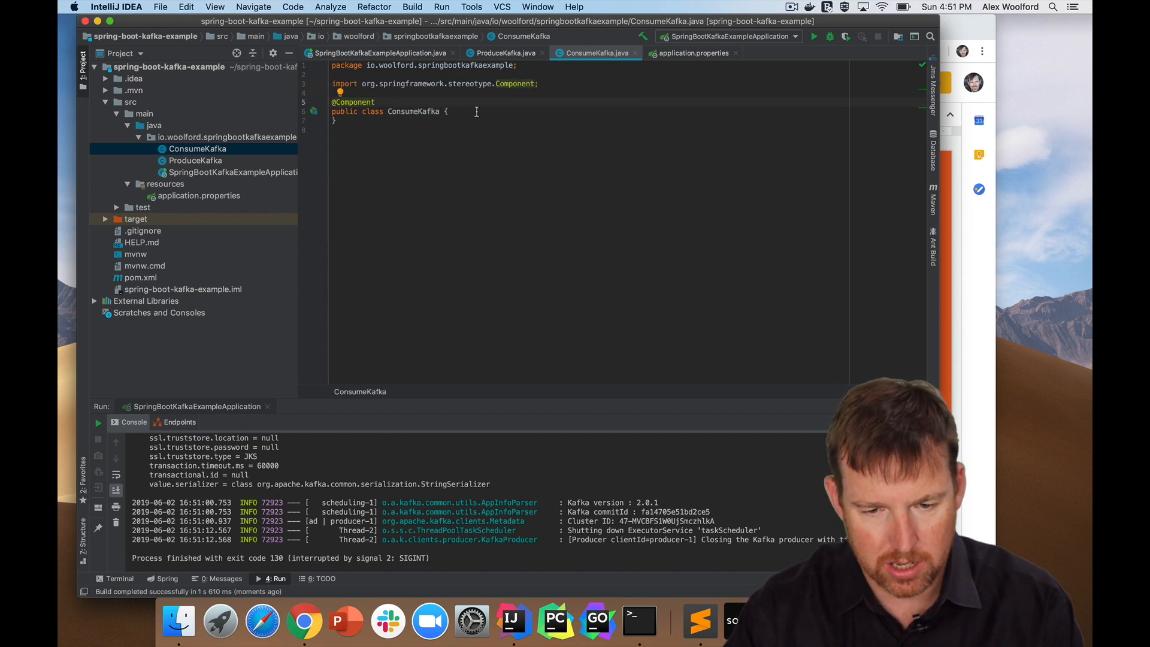
key(enter)
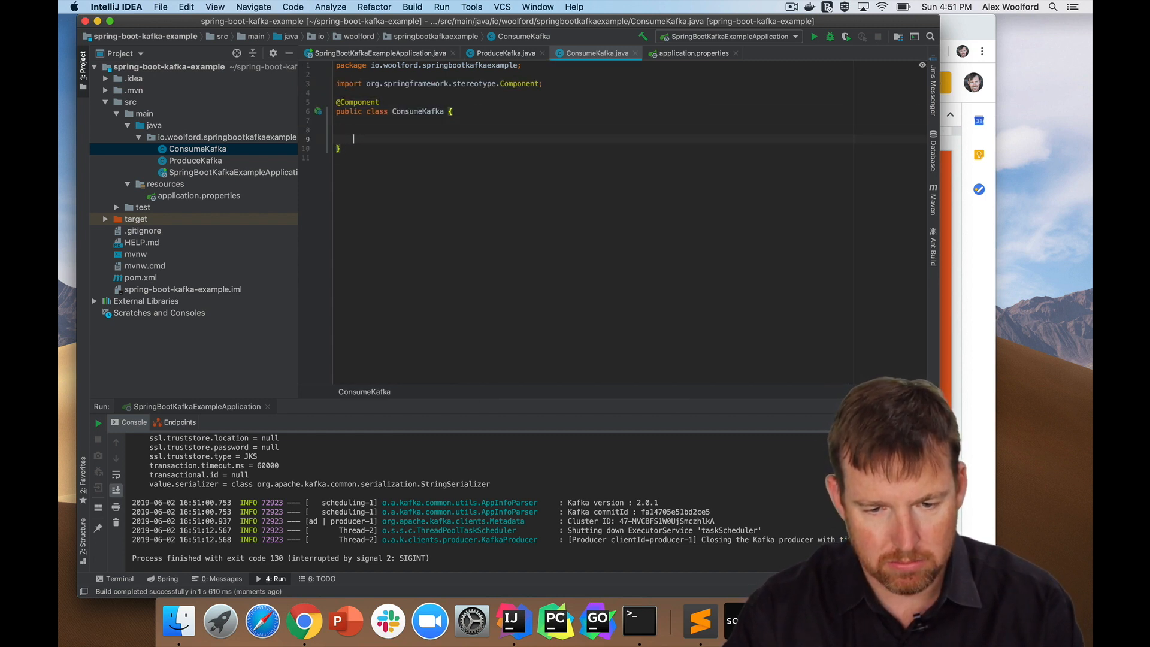
text(@KafkaListener)
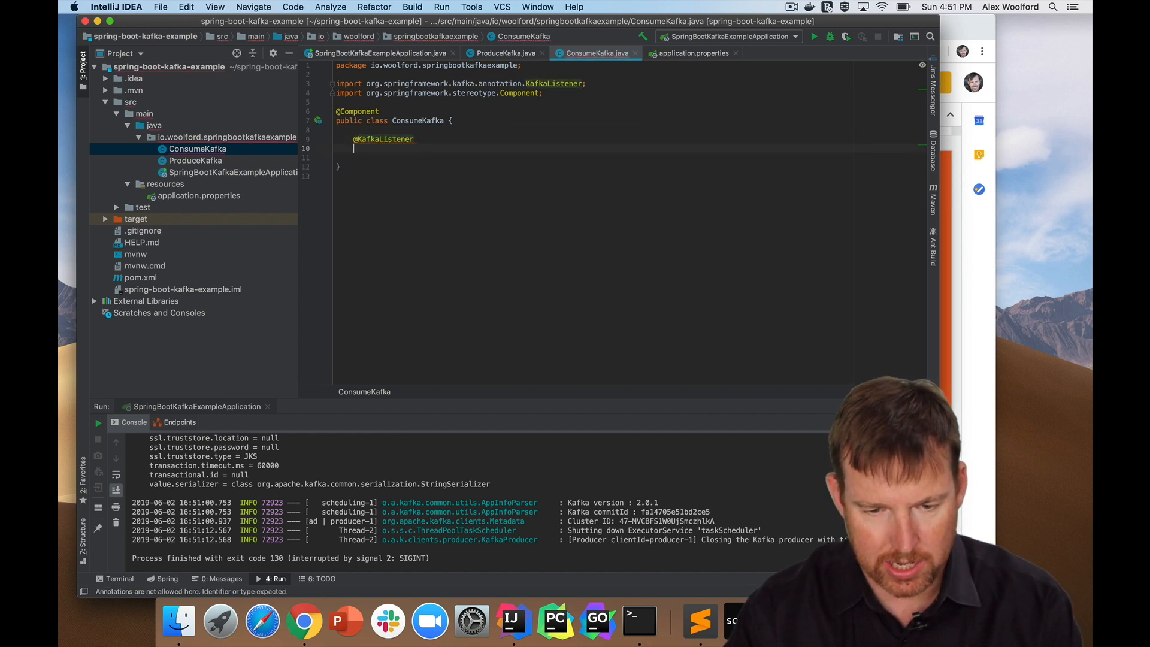
text(private v)
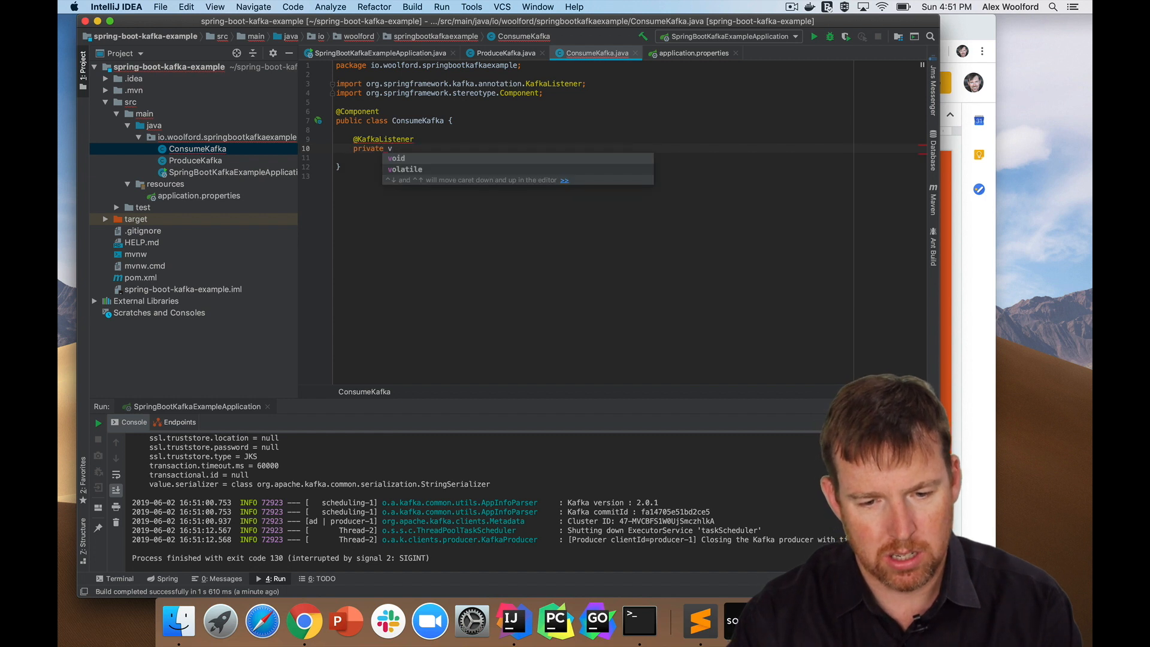
text(oid)
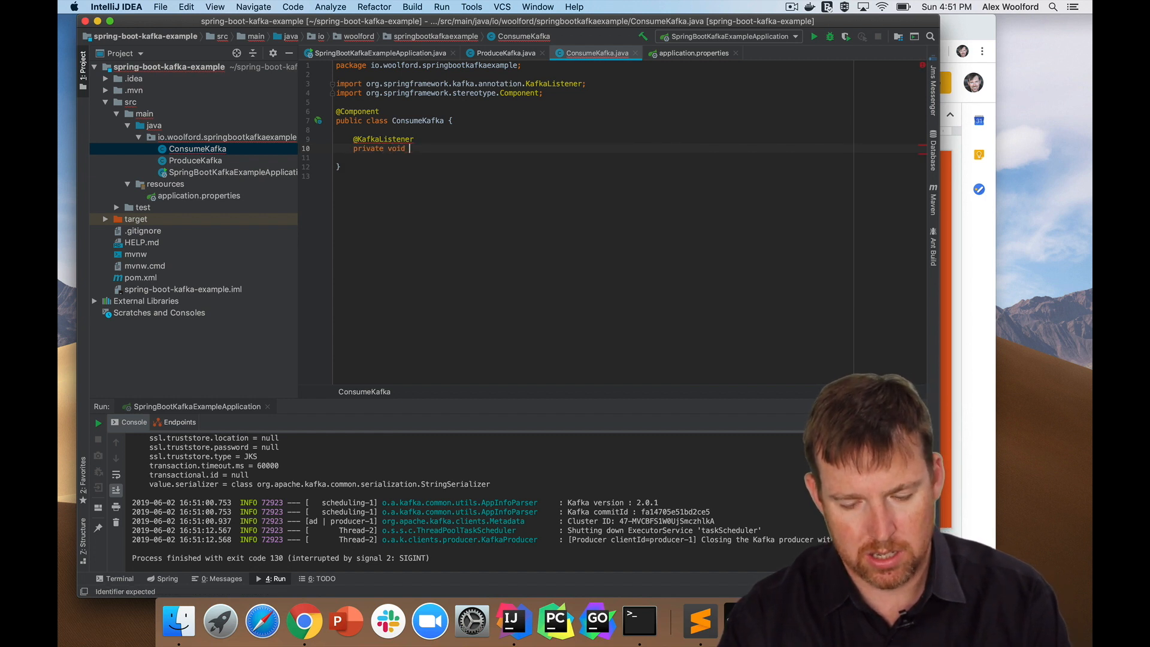
text(somc)
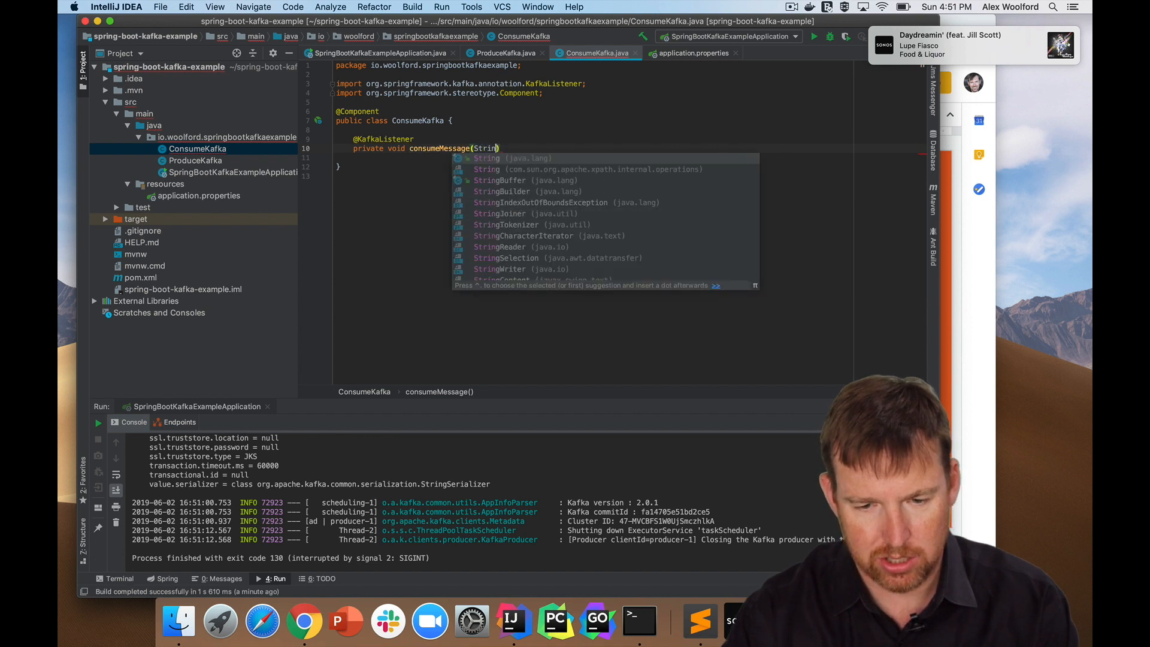
text(String messag)
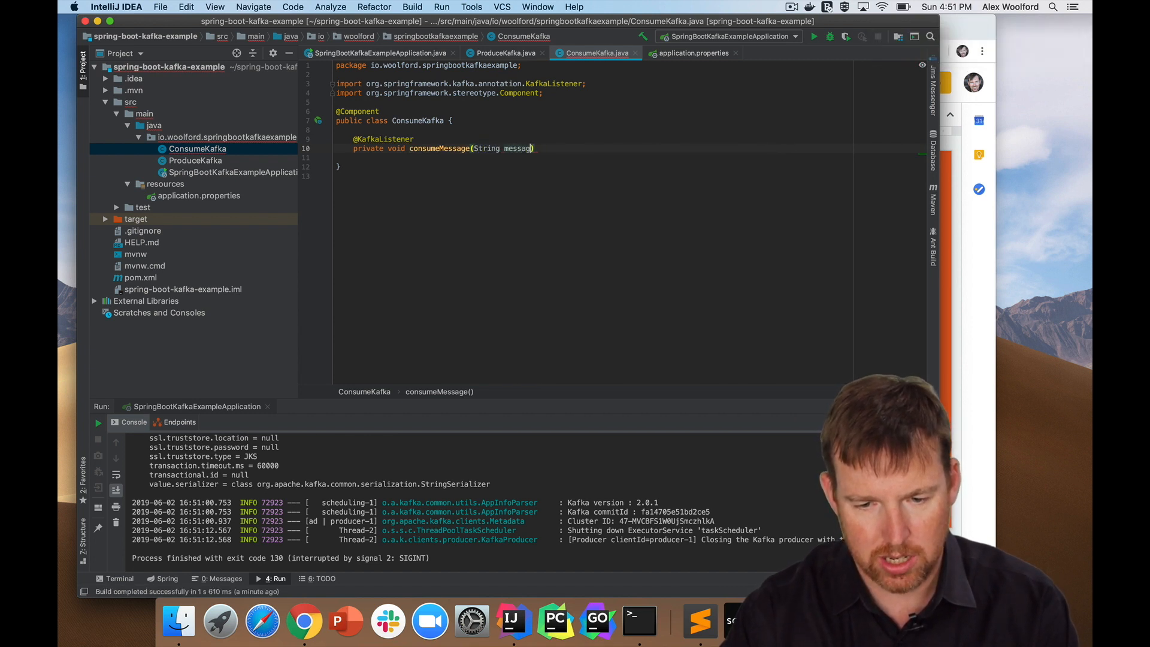
text(e)
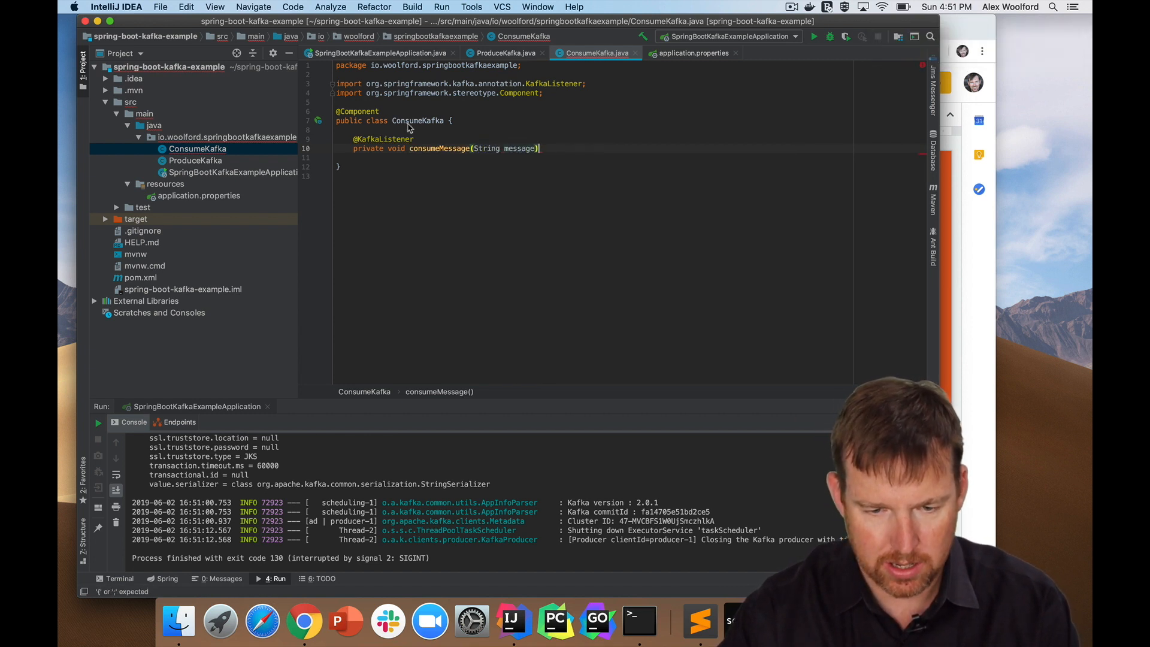
text(())
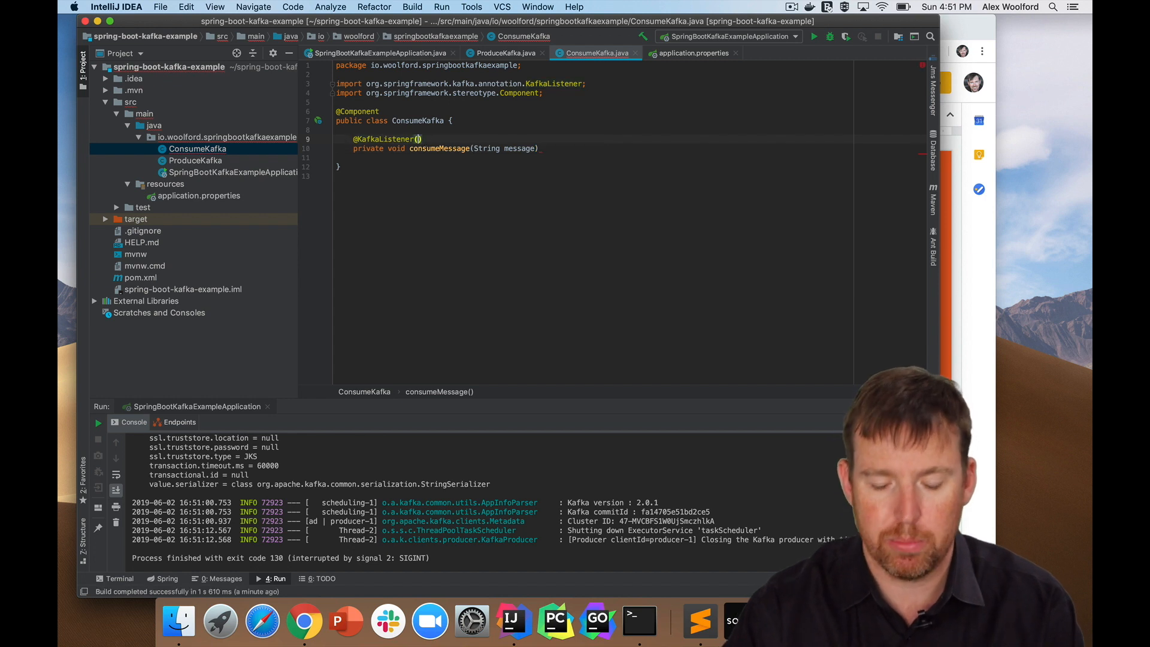
text(topics="uuid)
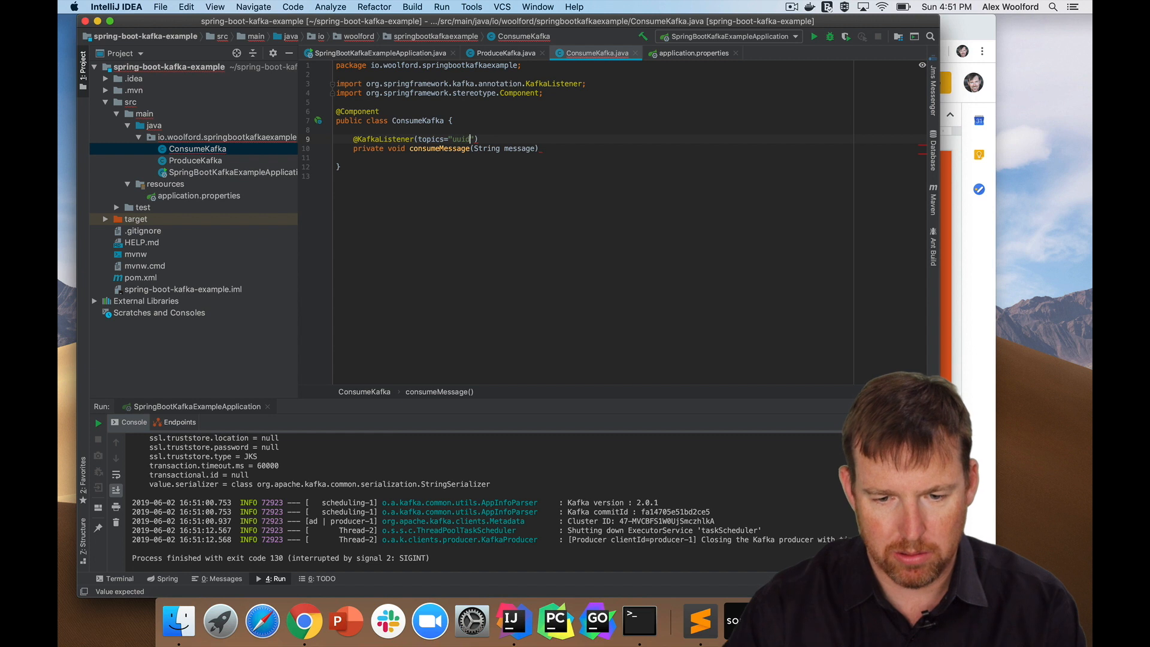
text(, groupId = "uuid)
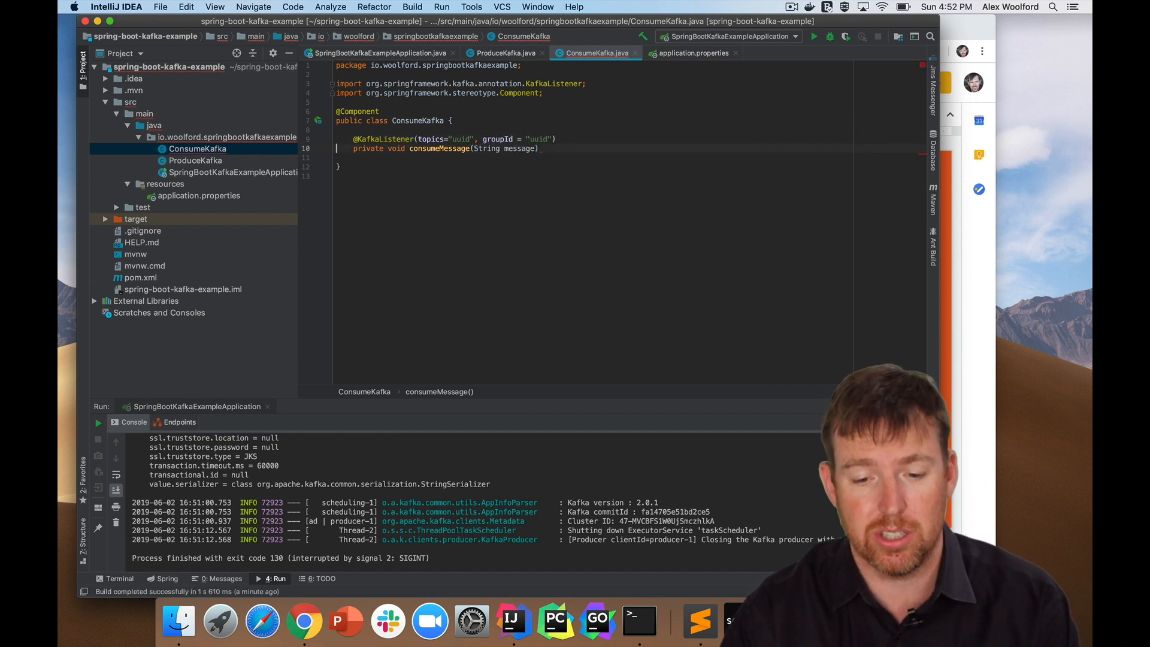
Have consumeMessage print the received message with System.out.println(message)
click(345, 157)
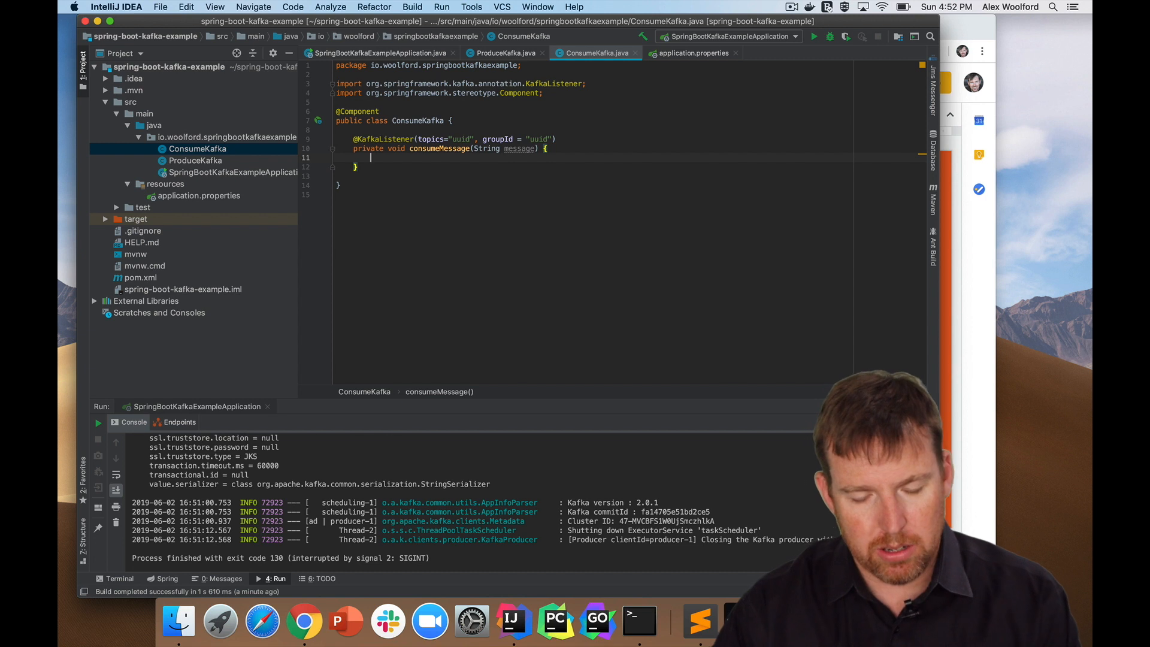
text(System.out.println();)
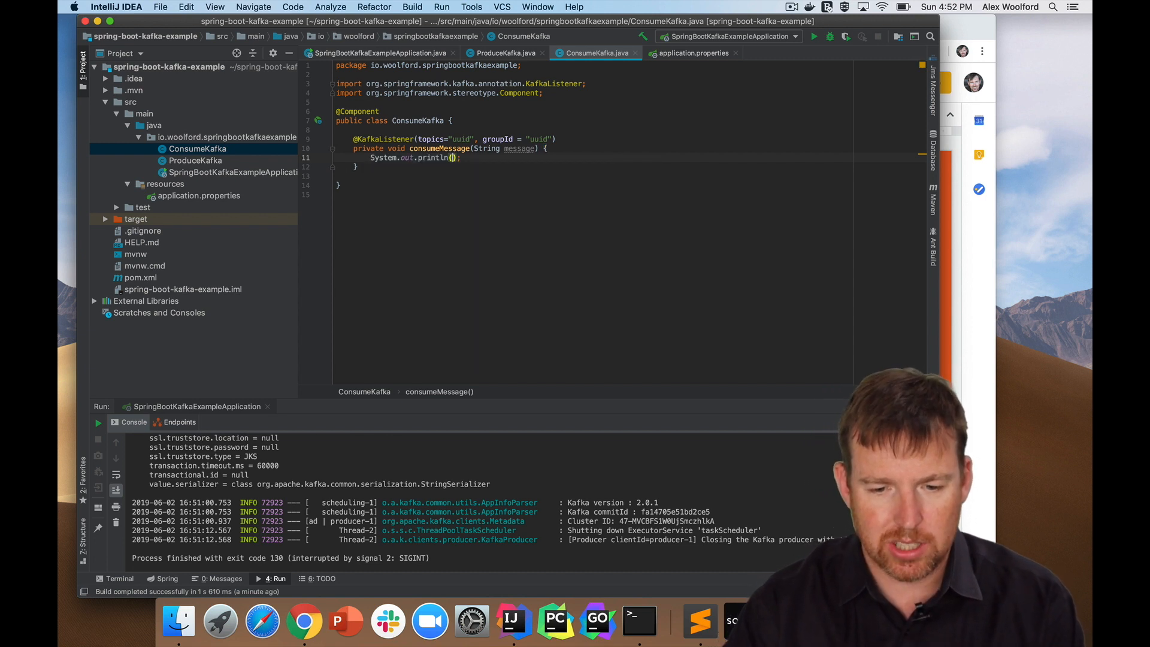
text(message)
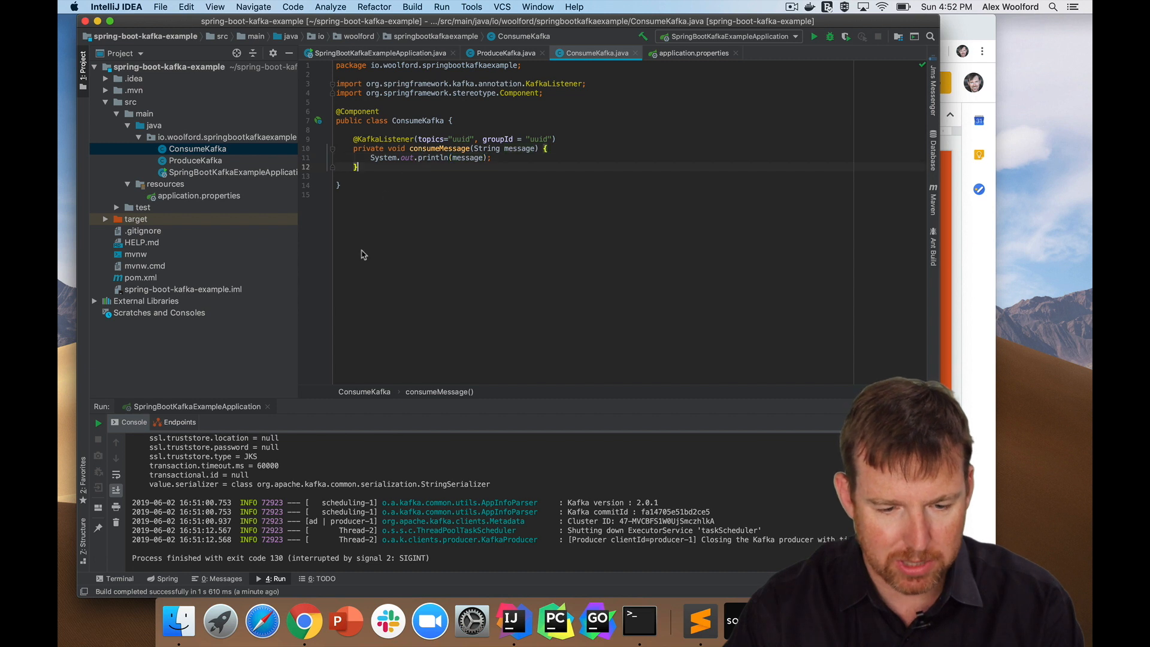
mouse_move(357, 459)
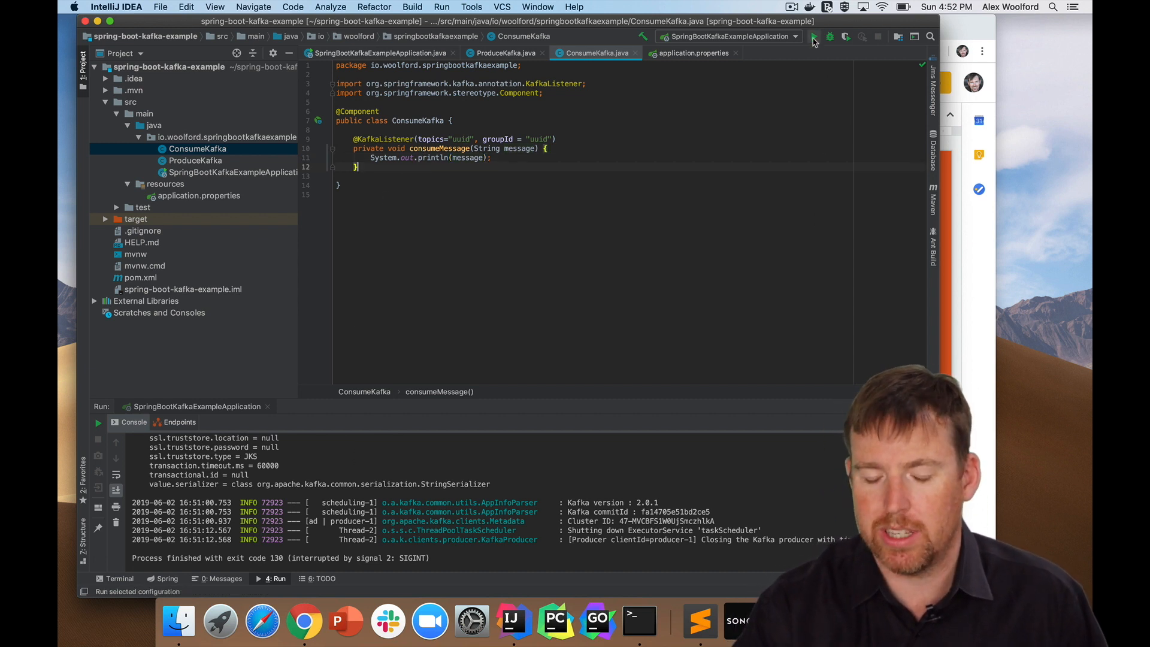
mouse_move(813, 37)
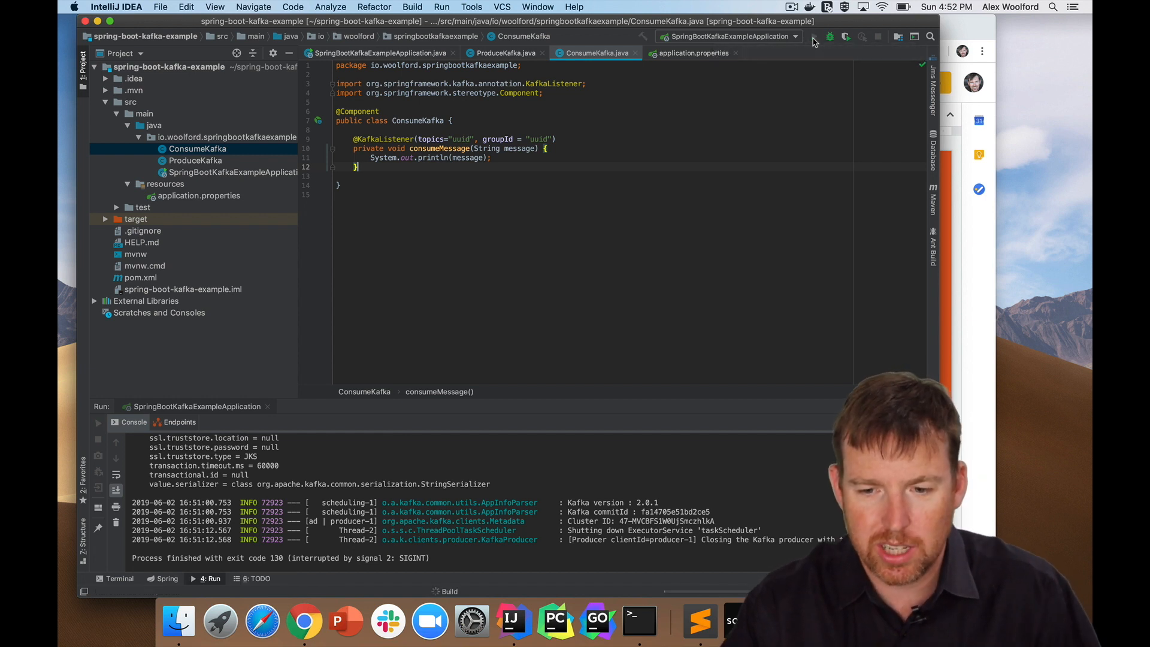
Run SpringBootKafkaExampleApplication again with the new consumer included
click(830, 36)
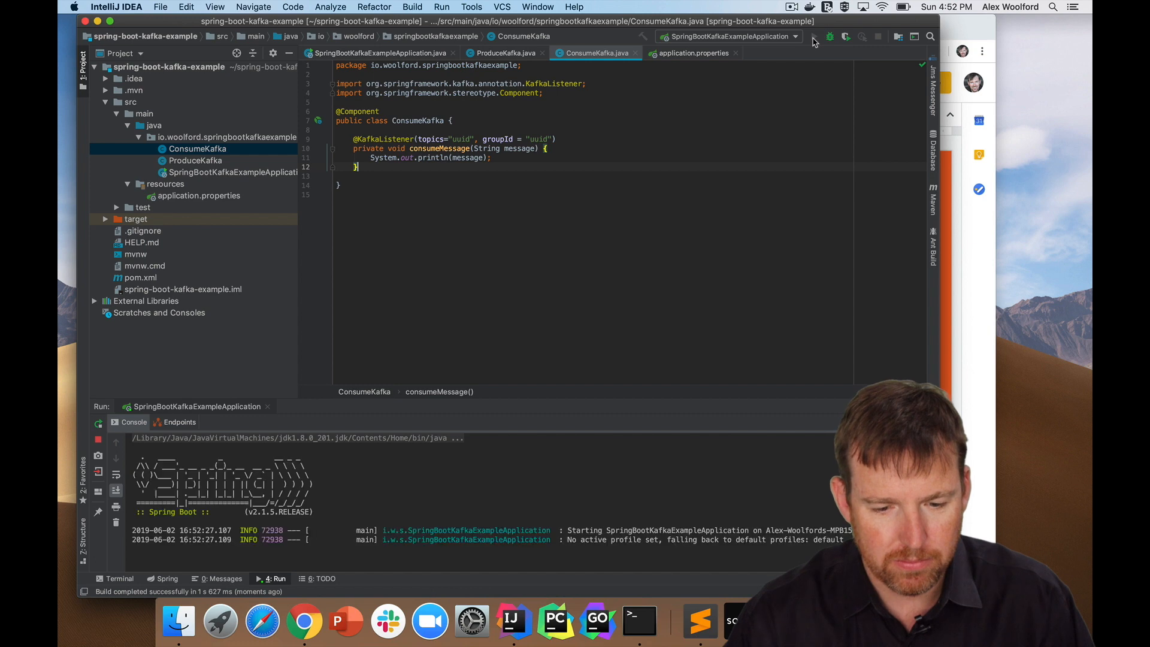